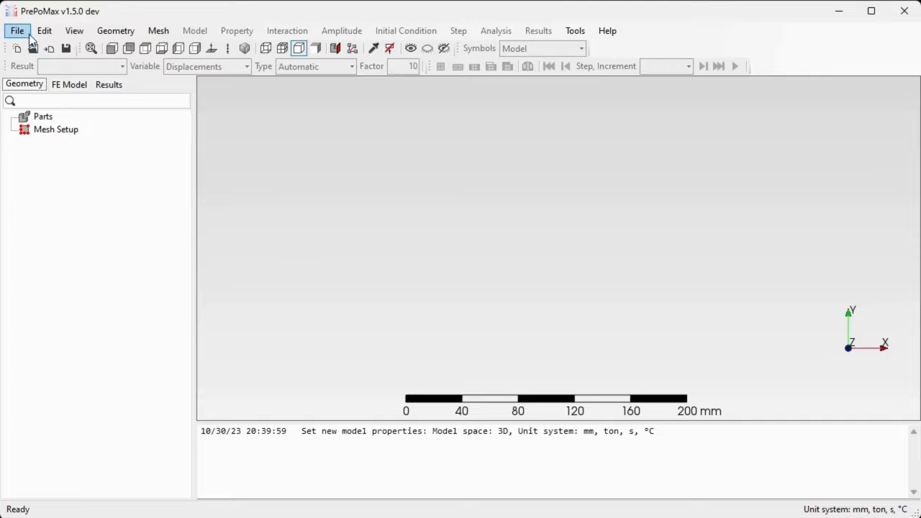
Step: Import gmsh_transfinite.STEP from the Models folder, loading its 25 solid parts
click(17, 31)
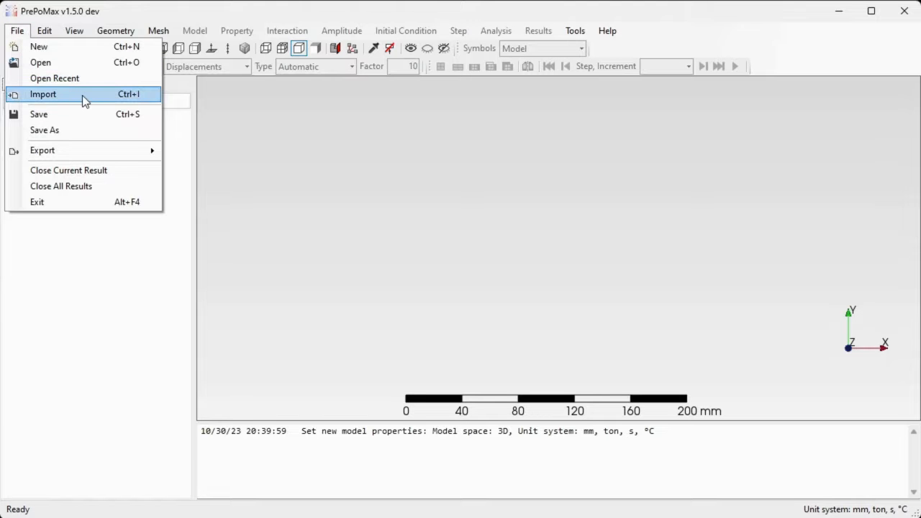
click(43, 93)
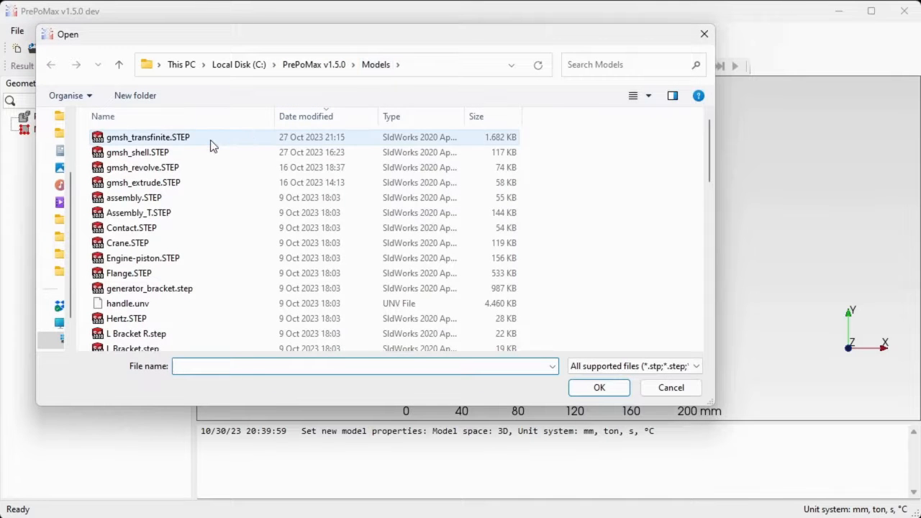
click(147, 137)
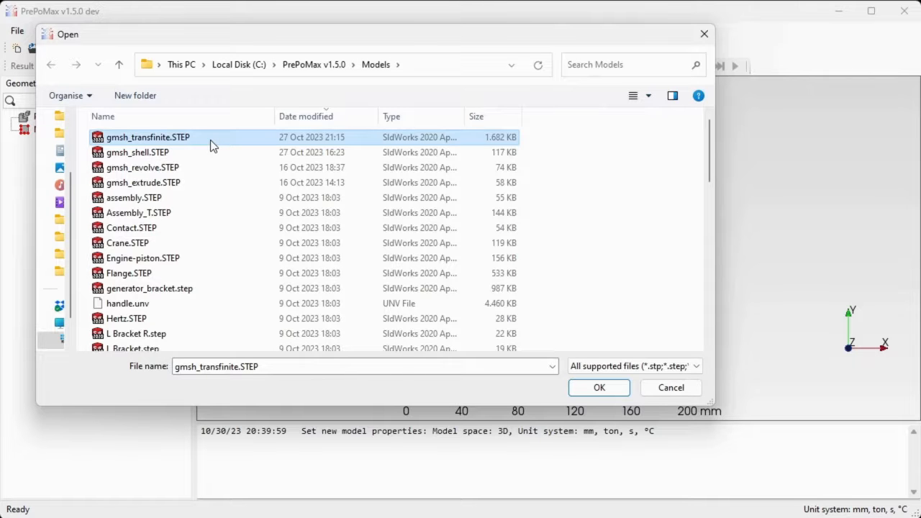
click(598, 387)
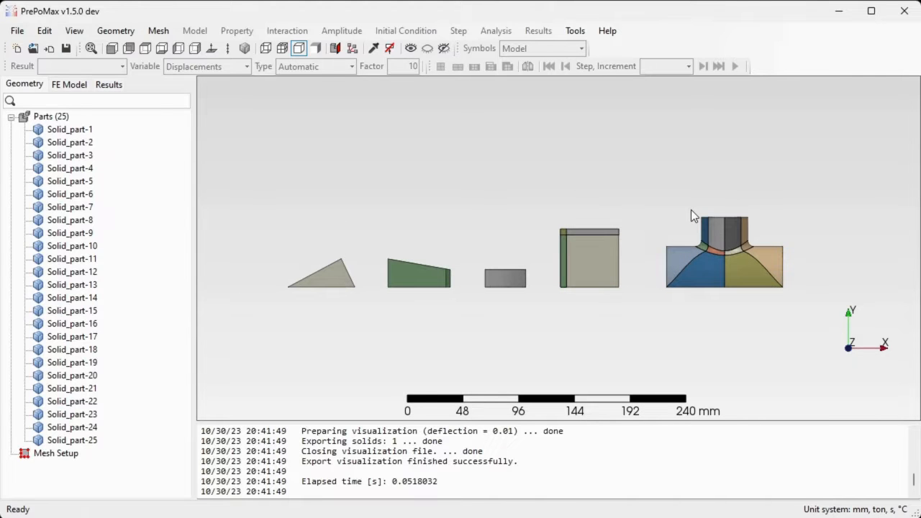
mouse_move(457, 172)
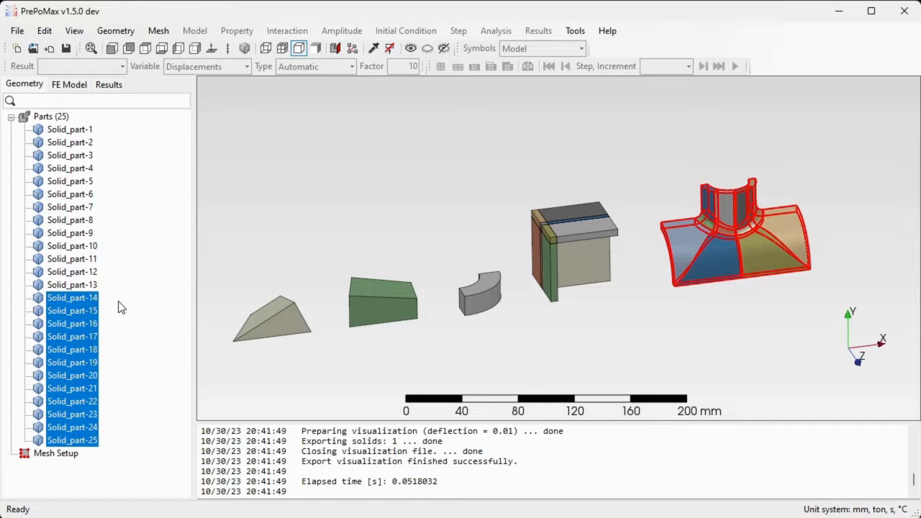
mouse_move(89, 423)
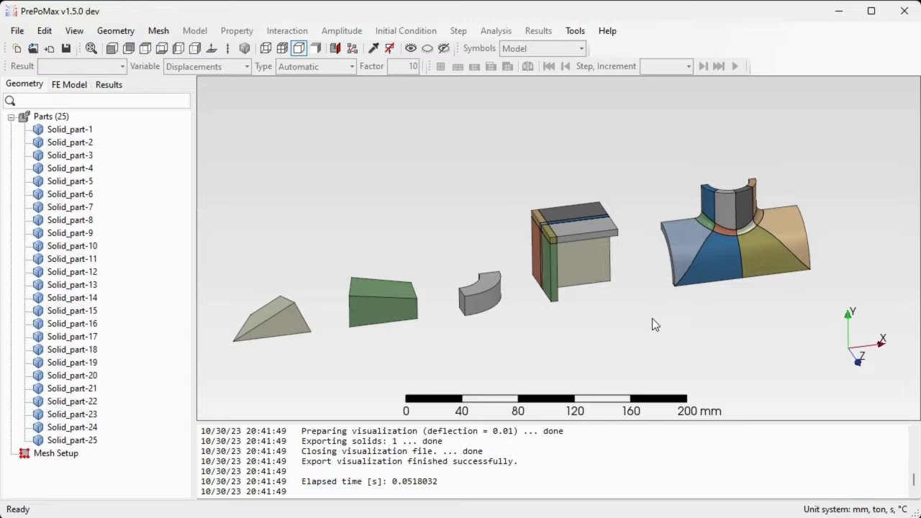
mouse_move(650, 319)
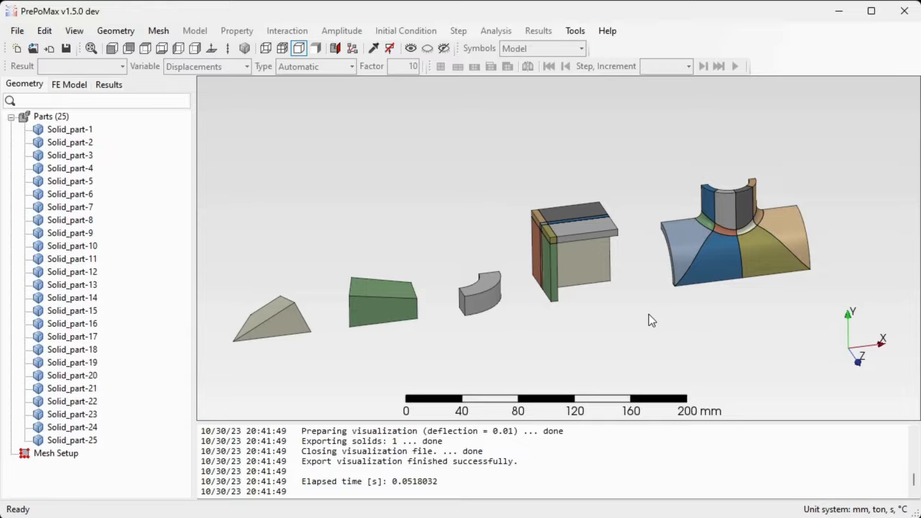
mouse_move(627, 318)
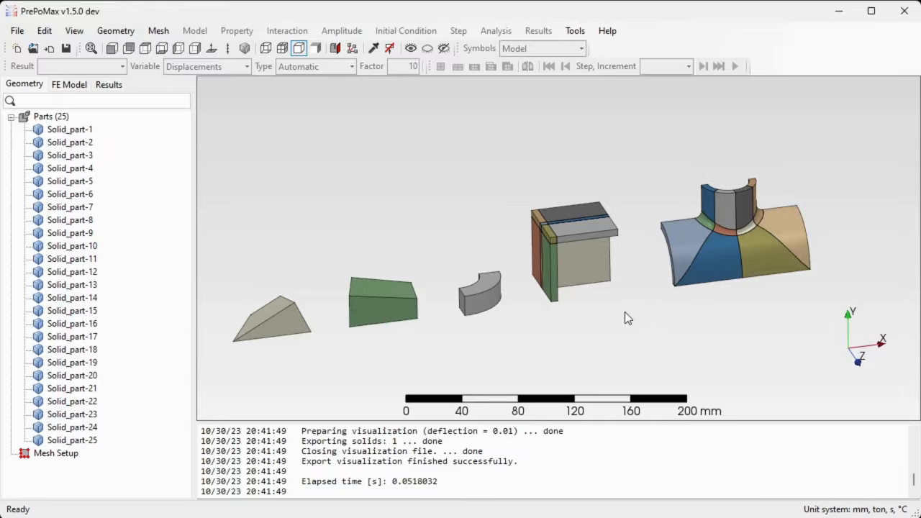
mouse_move(611, 311)
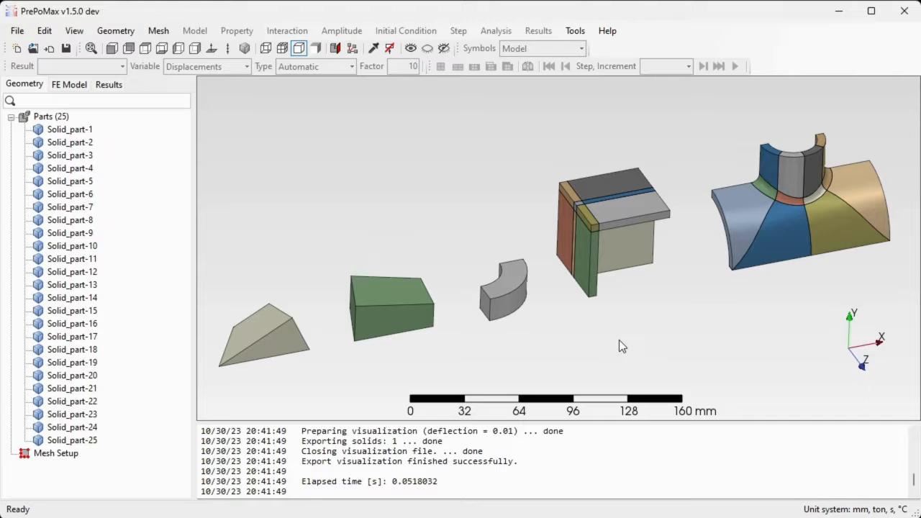
mouse_move(632, 218)
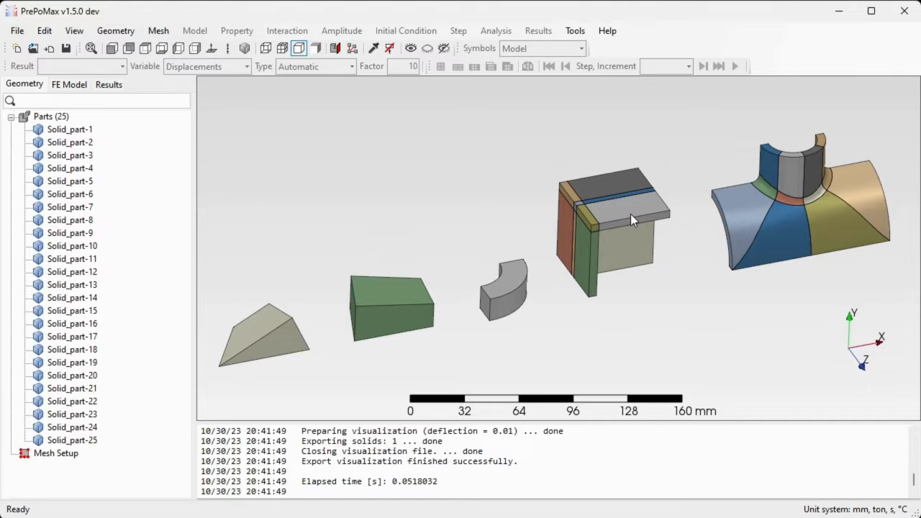
mouse_move(640, 311)
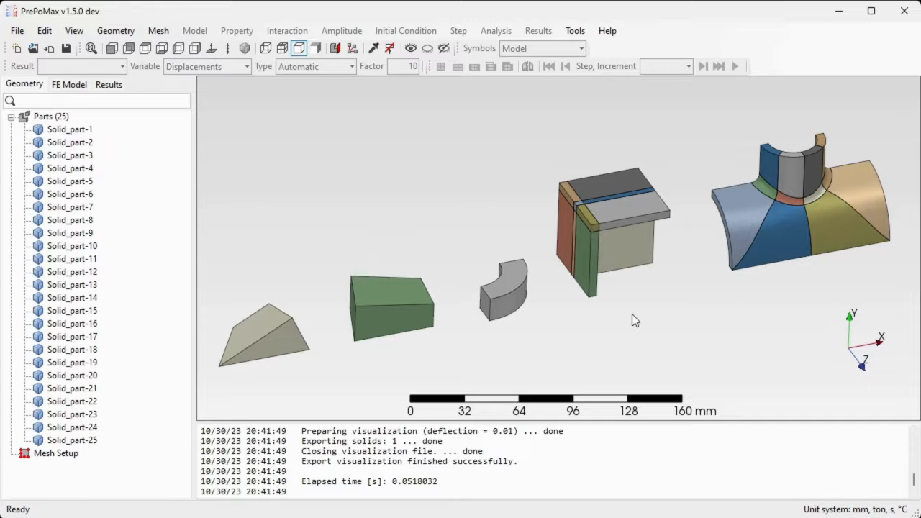
mouse_move(305, 360)
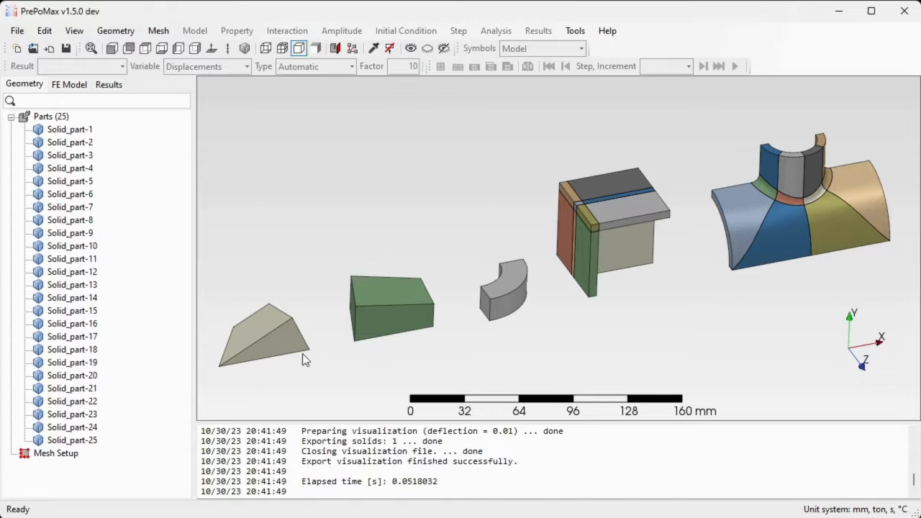
mouse_move(224, 363)
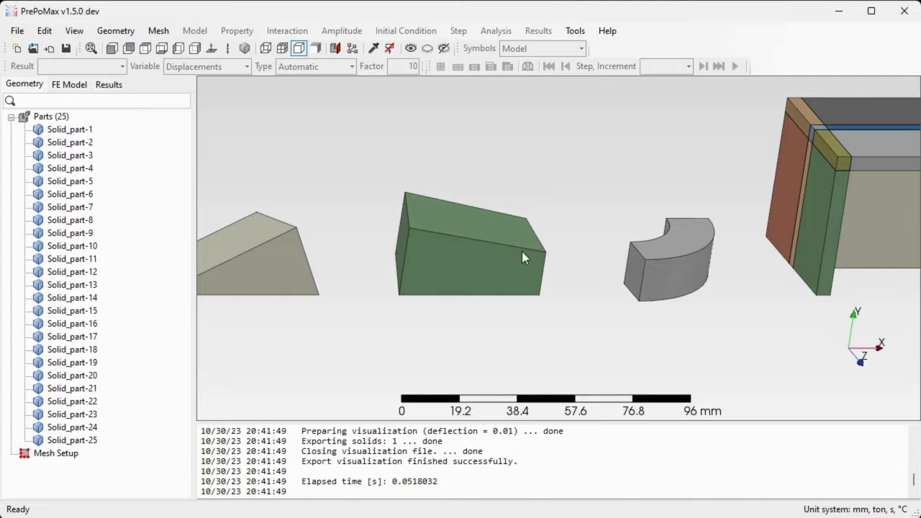
mouse_move(660, 275)
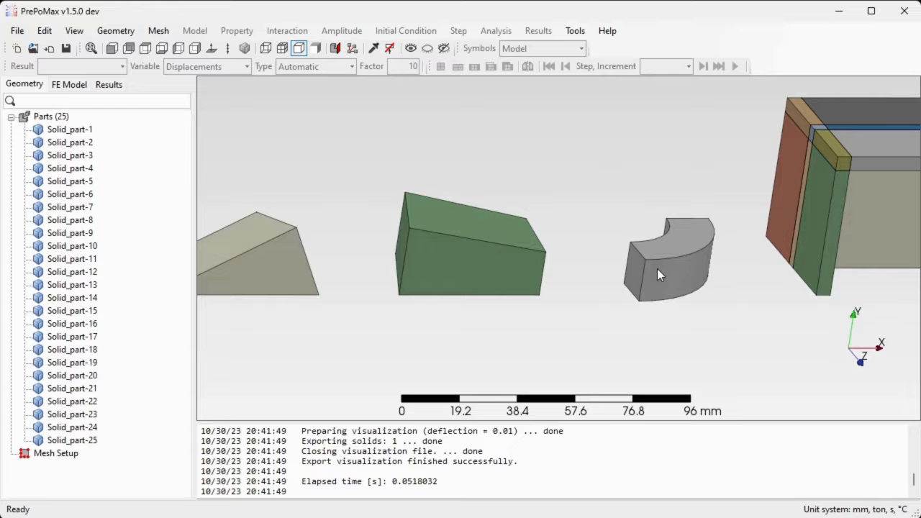
mouse_move(564, 290)
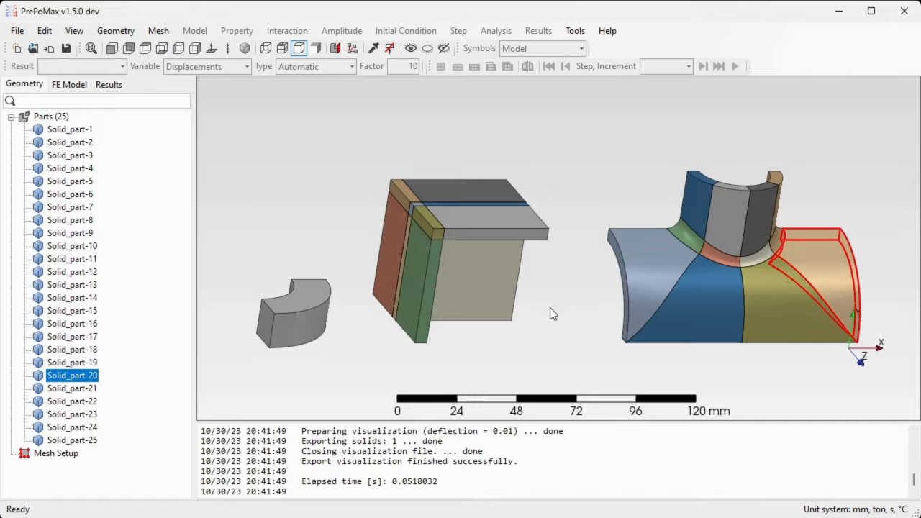
mouse_move(581, 291)
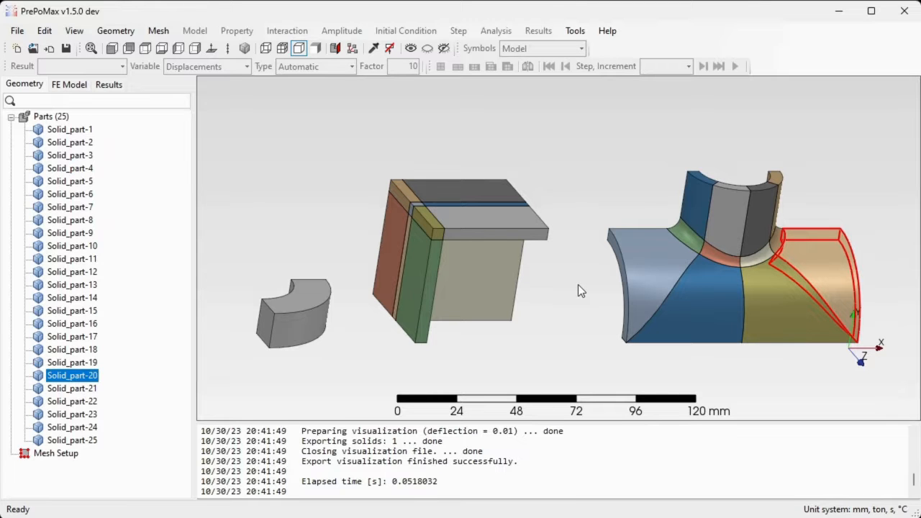
mouse_move(588, 288)
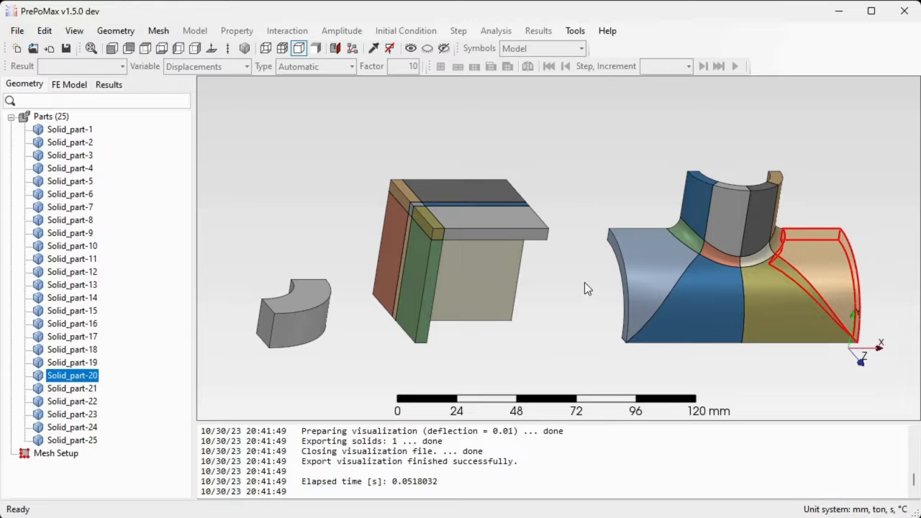
mouse_move(581, 280)
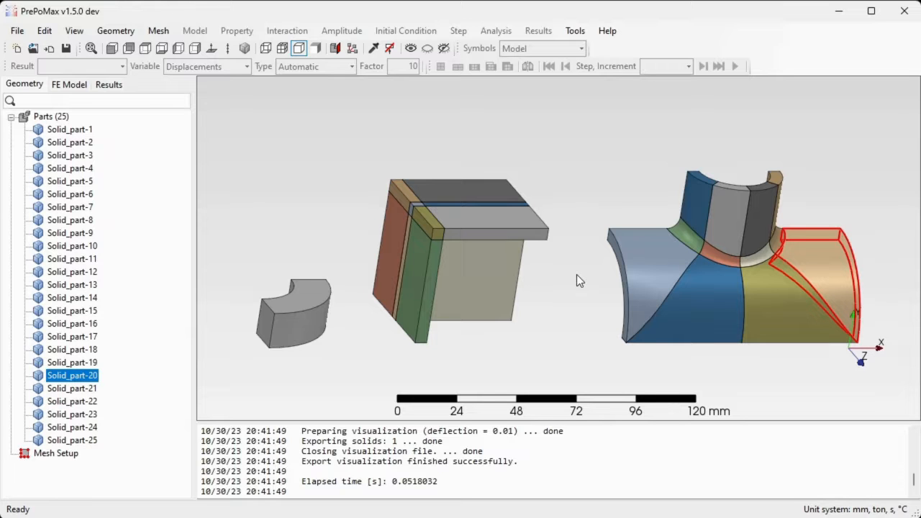
mouse_move(581, 265)
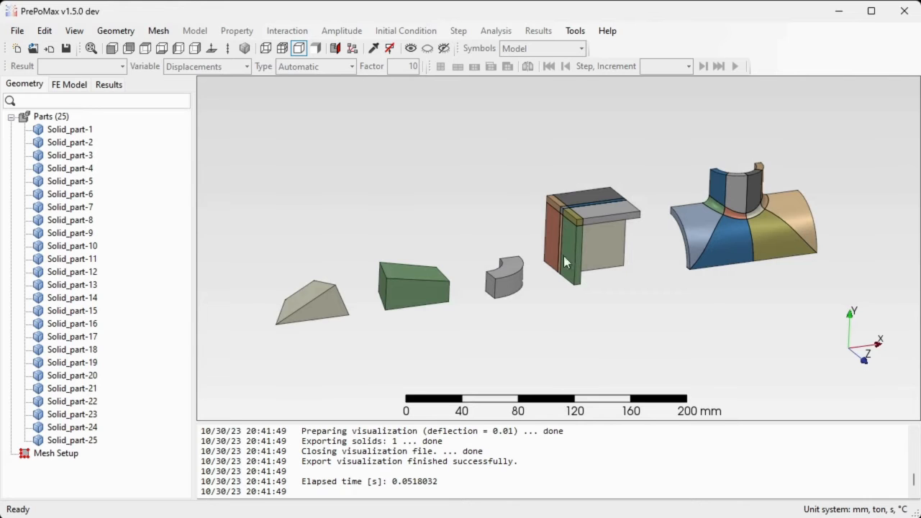
mouse_move(605, 253)
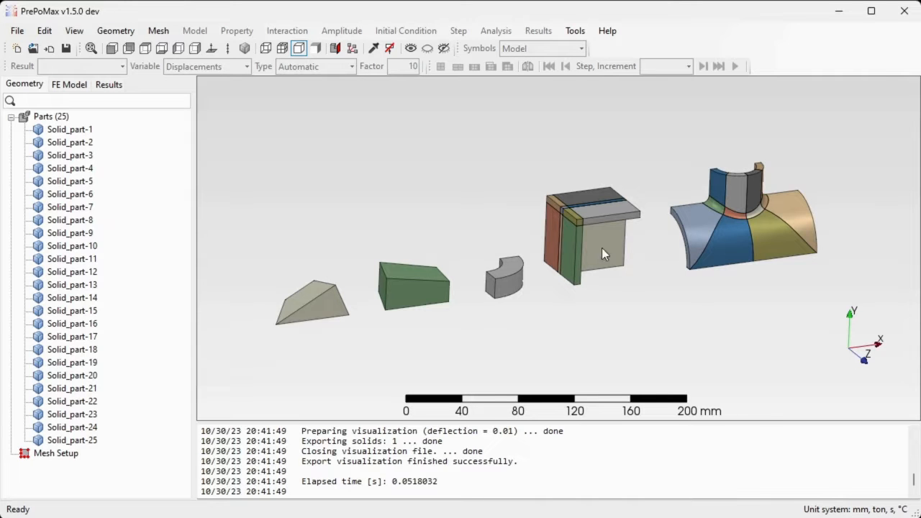
mouse_move(544, 188)
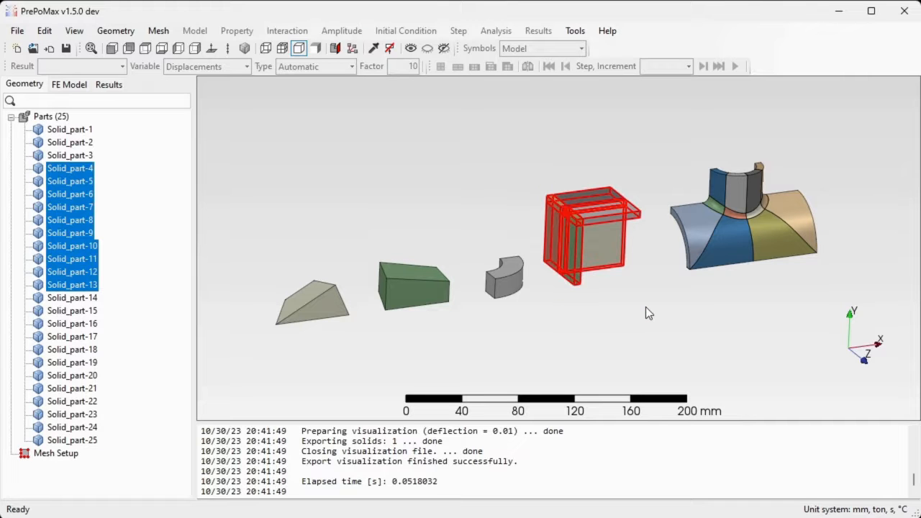
mouse_move(624, 314)
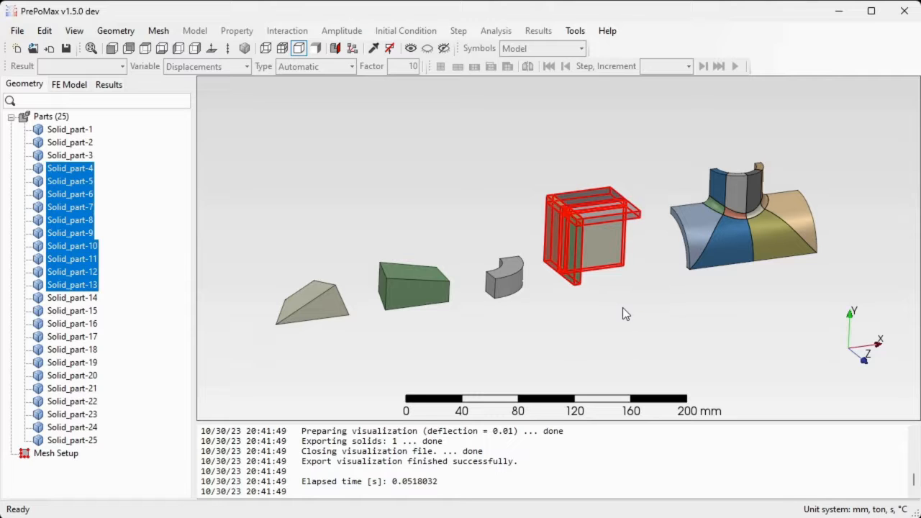
mouse_move(607, 318)
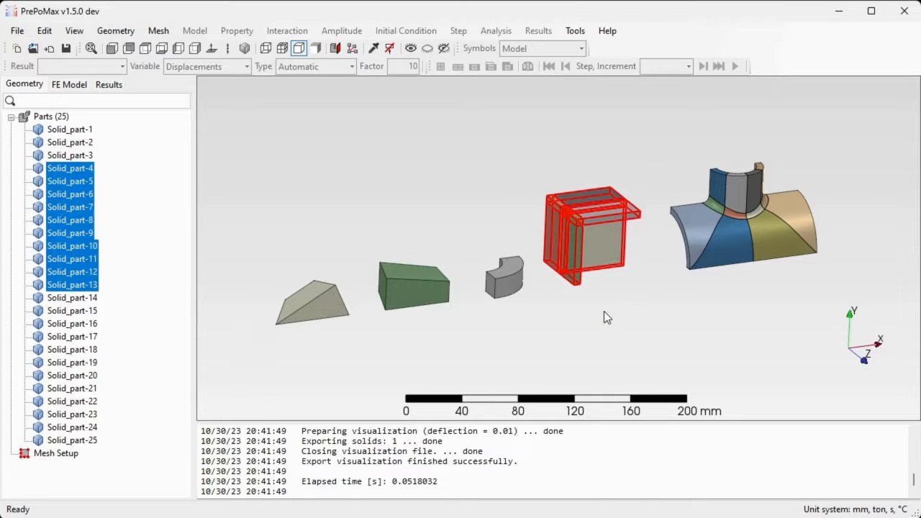
Step: Create Compound-1 from Solid_part-4 to Solid_part-13 via the viewport context menu
right_click(591, 237)
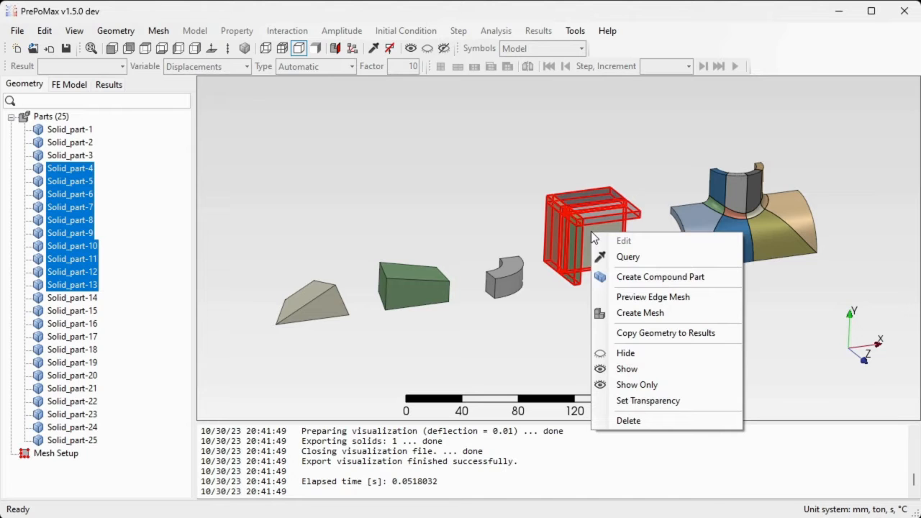
mouse_move(659, 281)
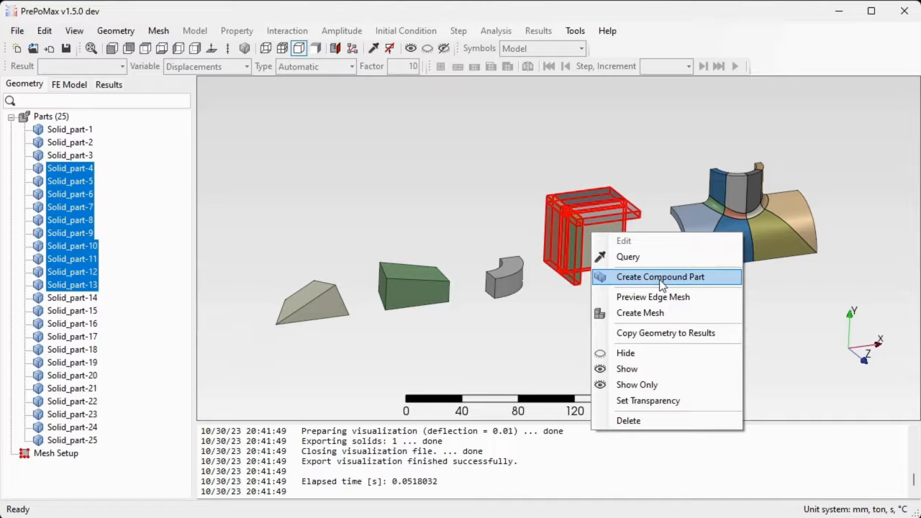
click(659, 276)
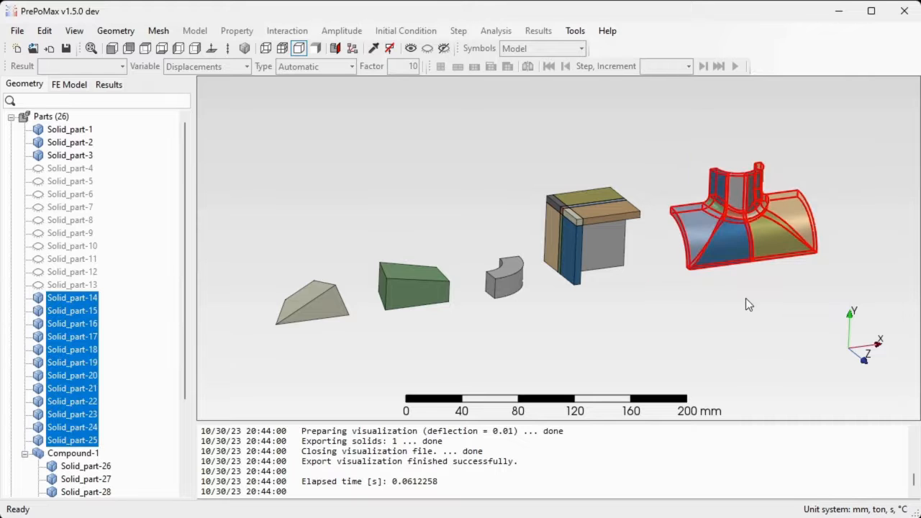
mouse_move(727, 242)
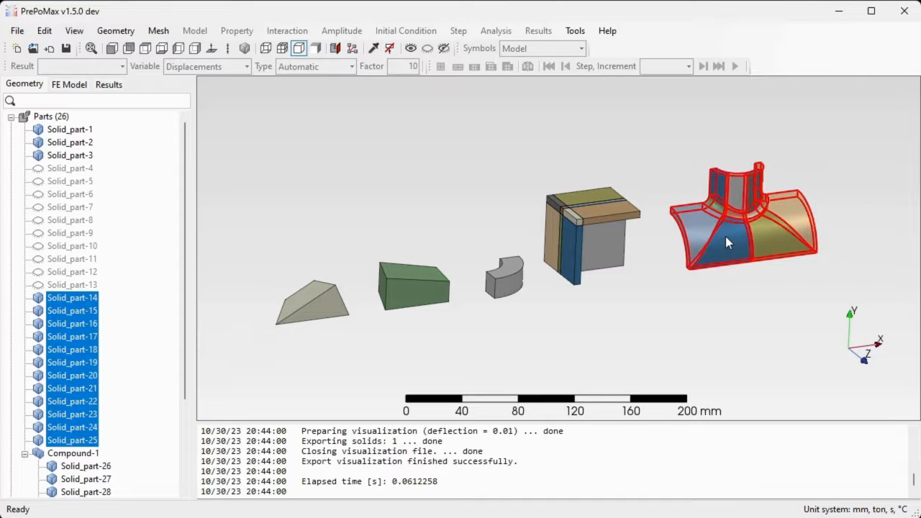
Step: Create a second compound from Solid_part-14 to Solid_part-25 of the pipe junction
right_click(727, 242)
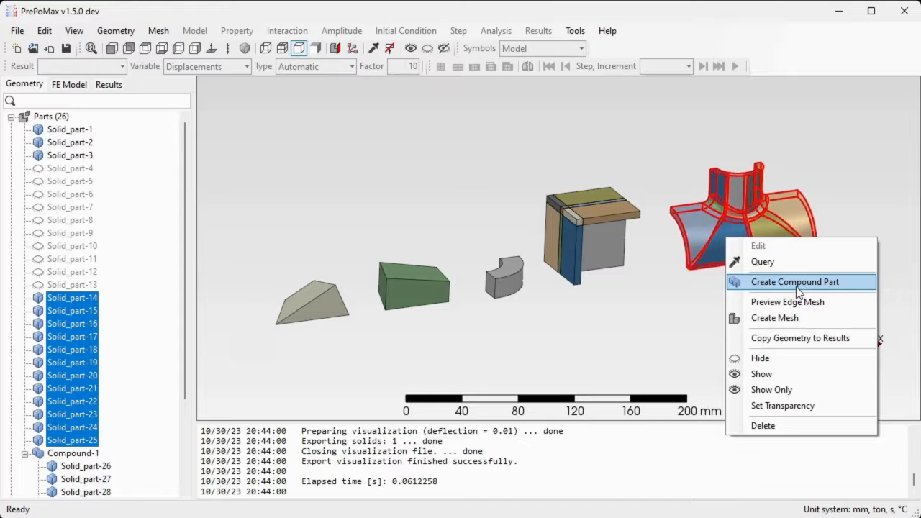
click(794, 281)
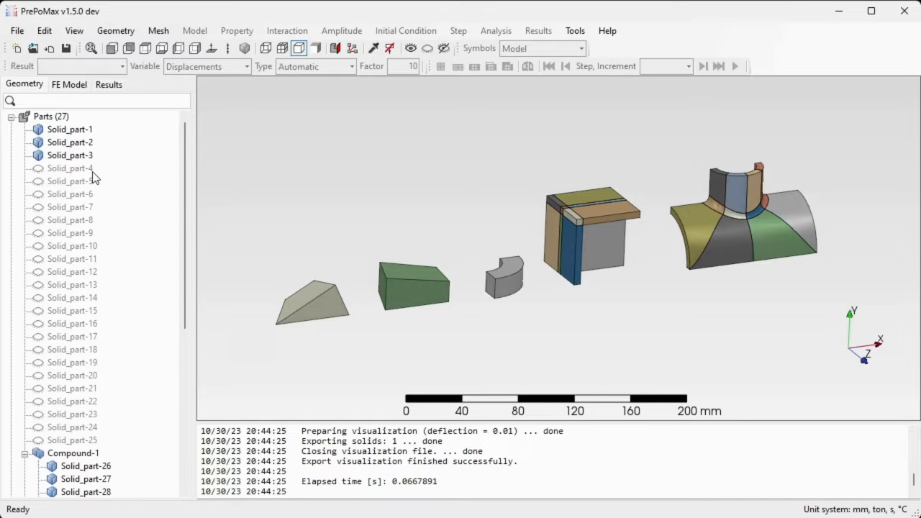
mouse_move(83, 329)
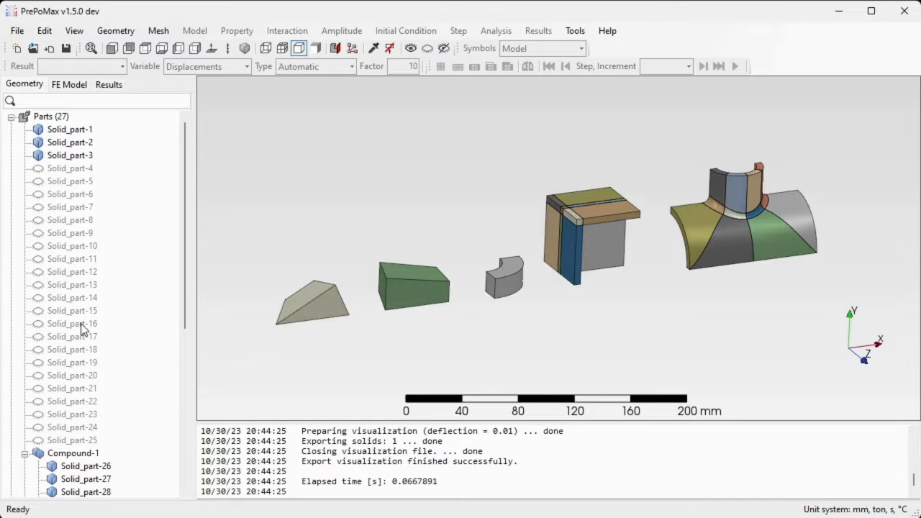
scroll(down, 3)
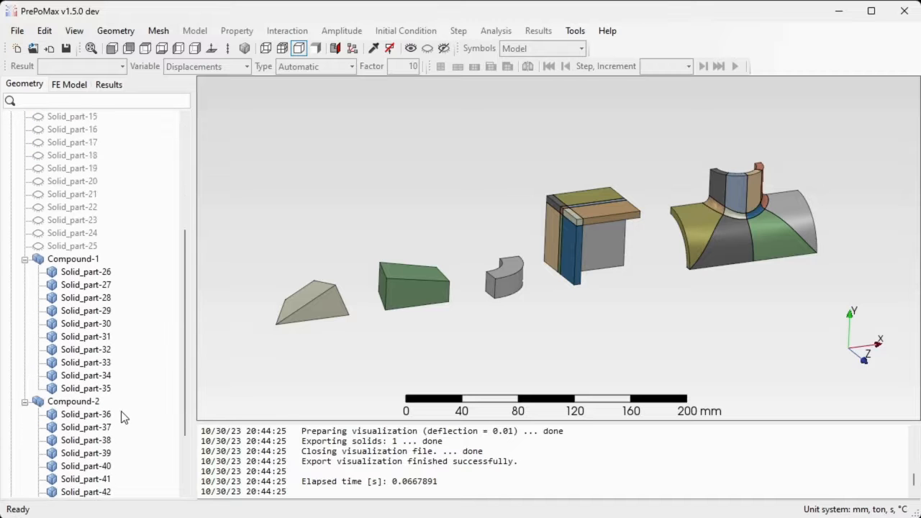
scroll(down, 3)
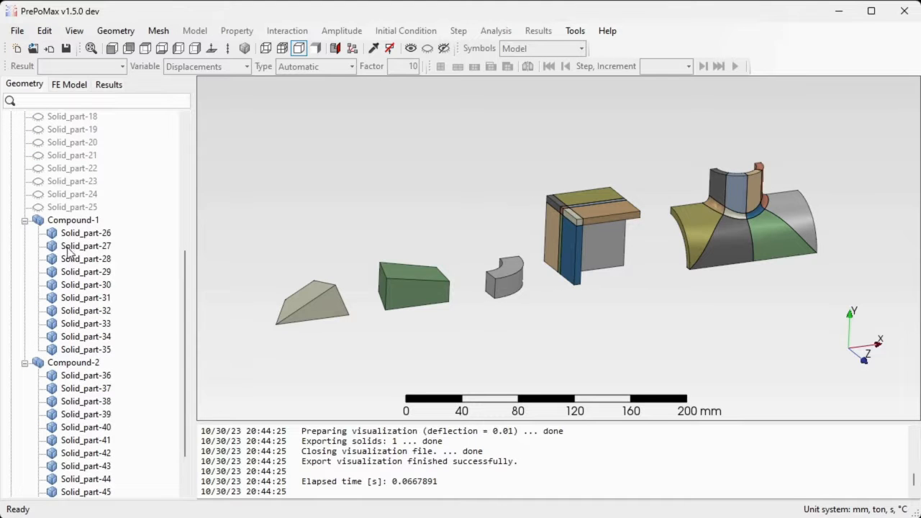
click(72, 219)
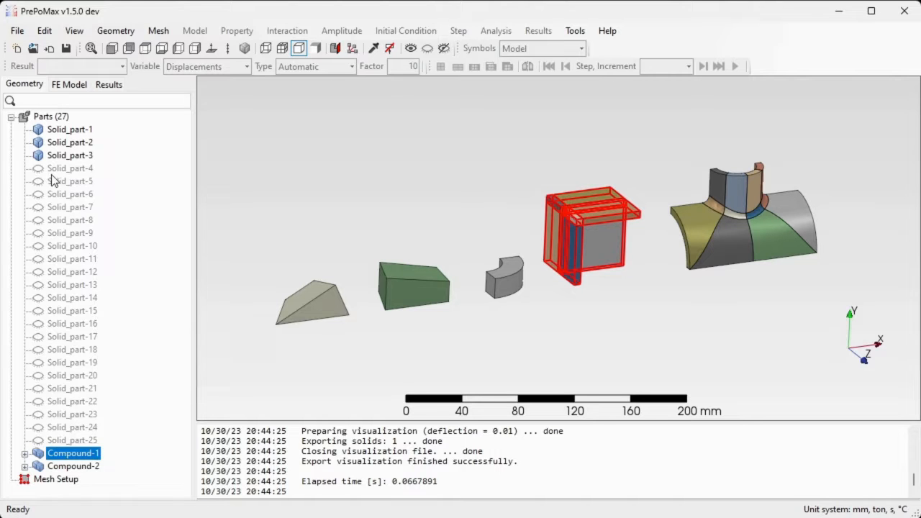
Step: Delete Solid_part-4 to Solid_part-25, leaving three solids and the two compounds
click(69, 167)
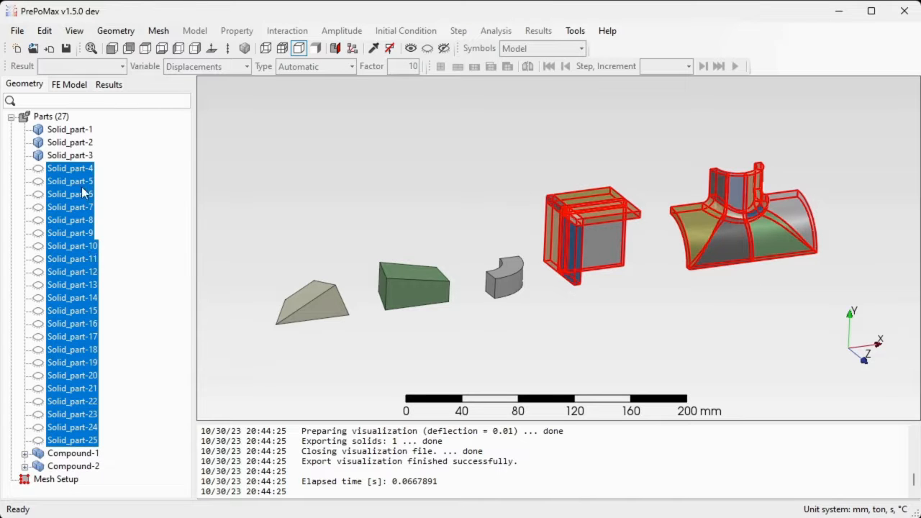
right_click(84, 189)
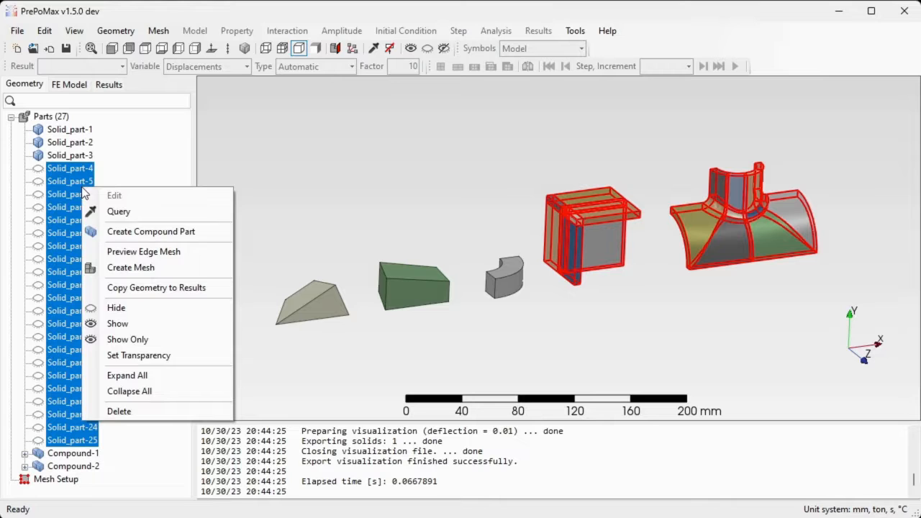
click(118, 412)
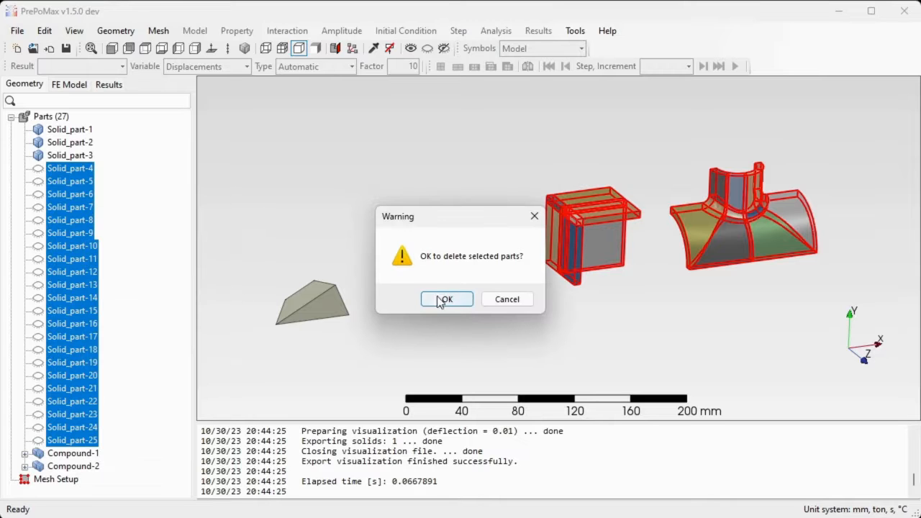
click(446, 298)
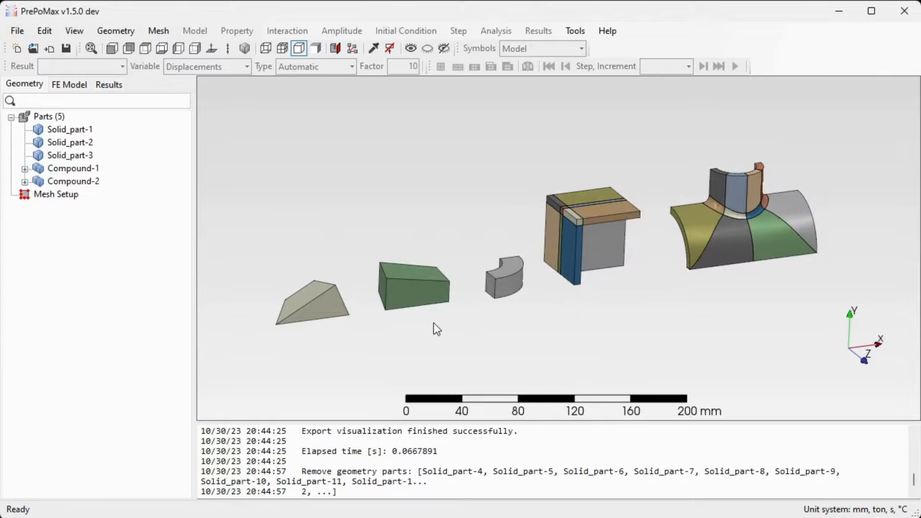
mouse_move(313, 301)
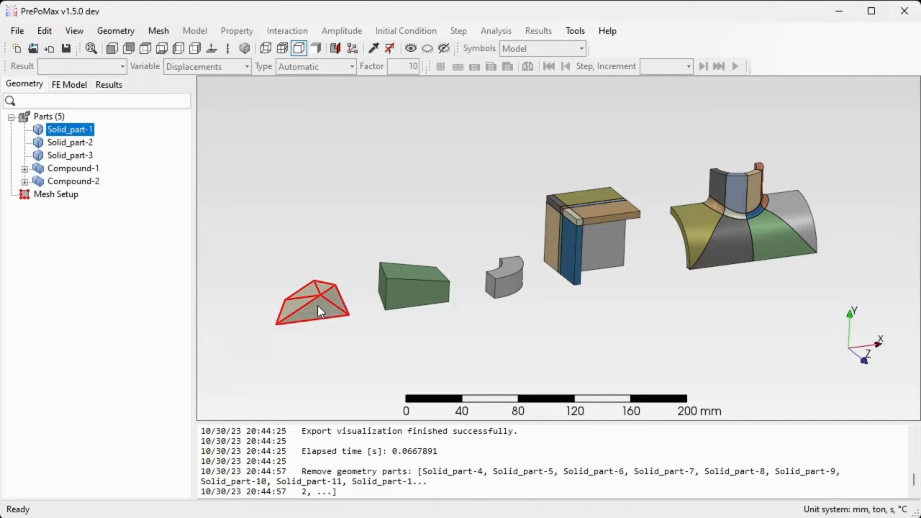
click(414, 286)
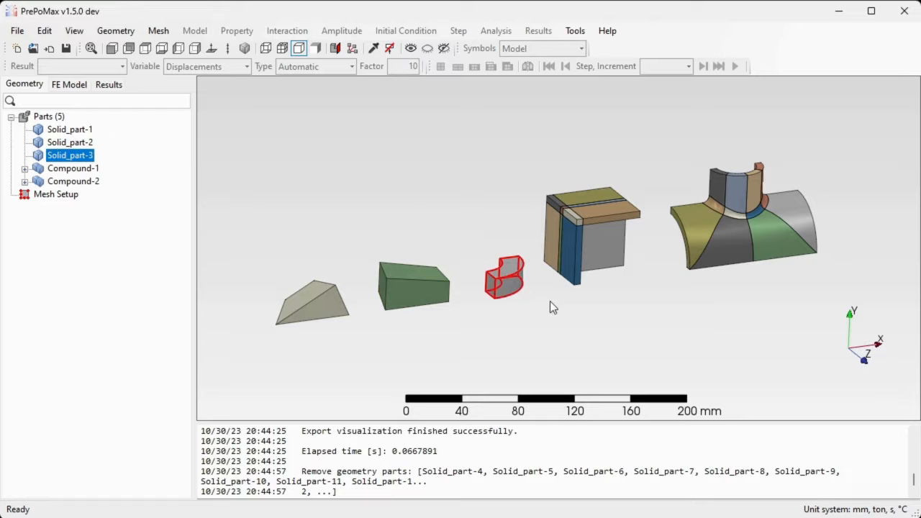
click(72, 181)
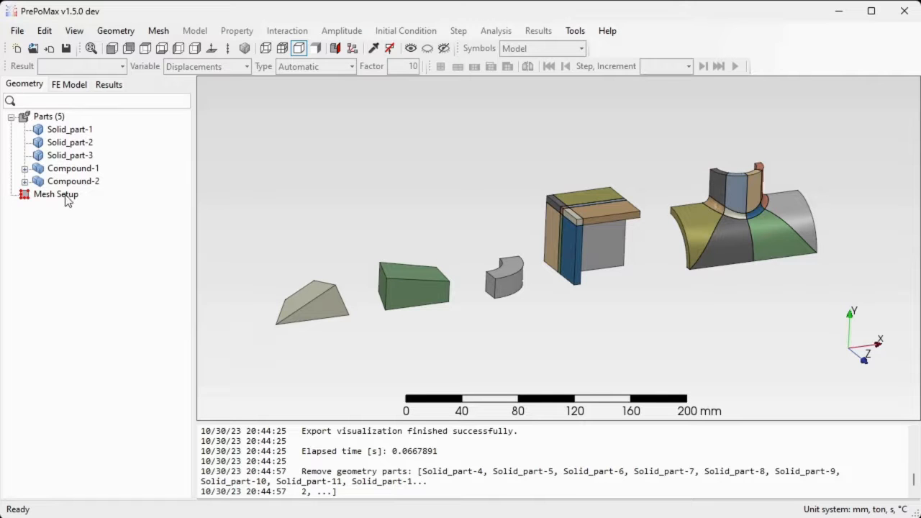
Step: Create Meshing_Parameters-1 for all five parts with 5 mm max and 3 mm min element size
double_click(54, 193)
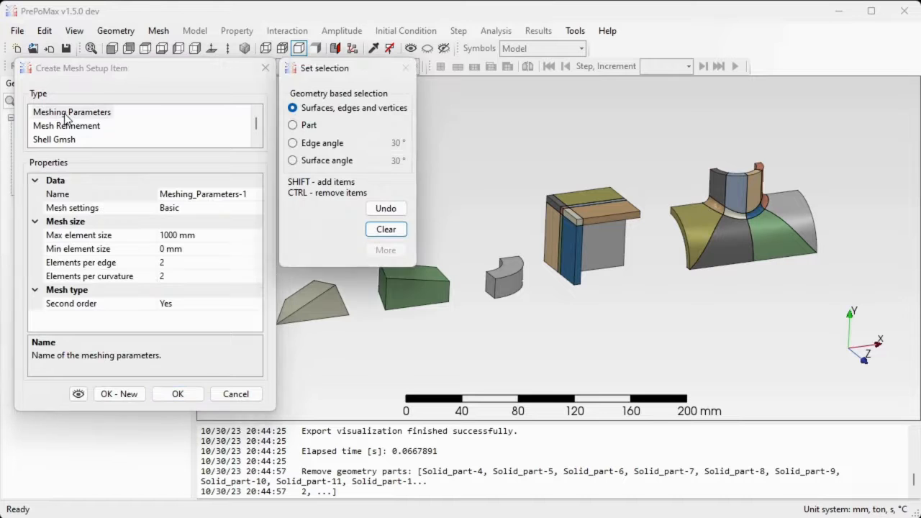
click(58, 193)
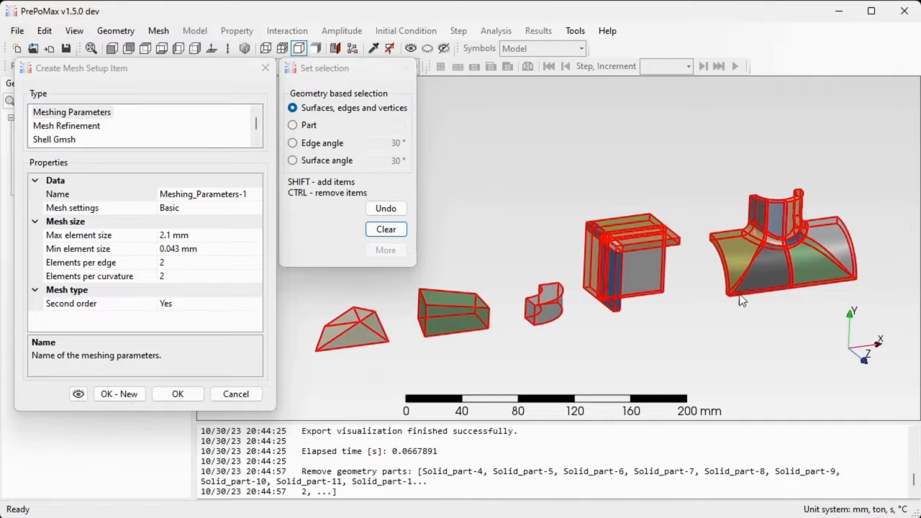
click(78, 235)
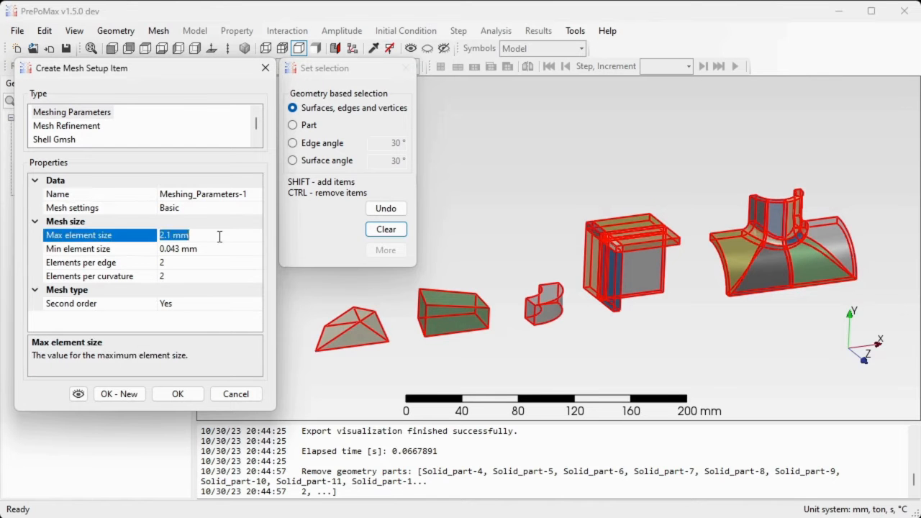
text(5)
click(210, 247)
text(3)
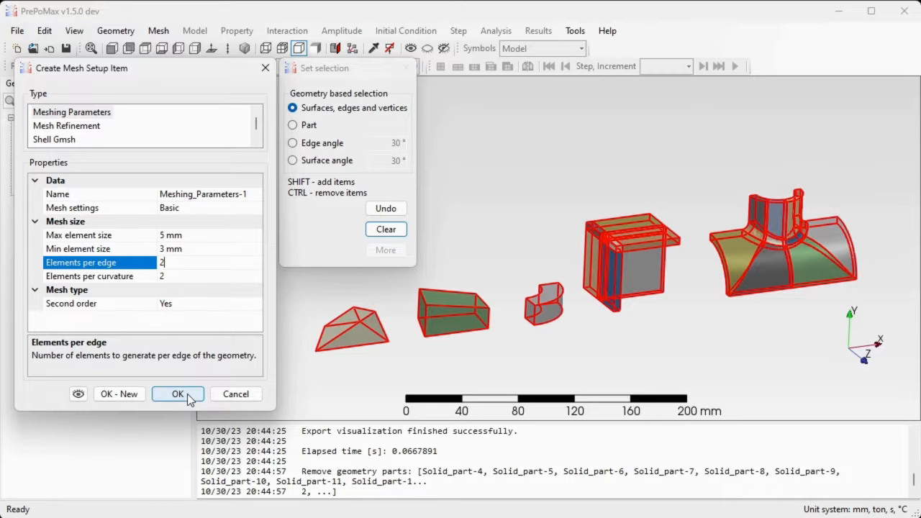
click(178, 394)
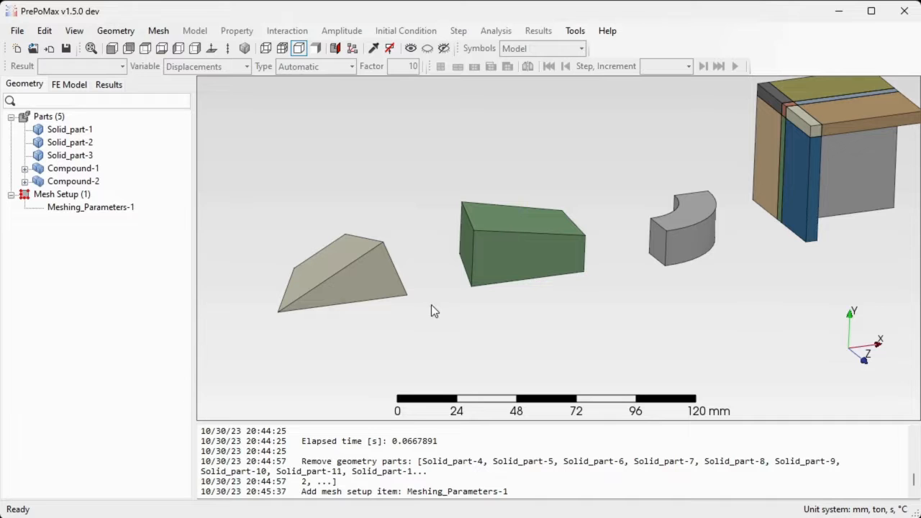
mouse_move(644, 212)
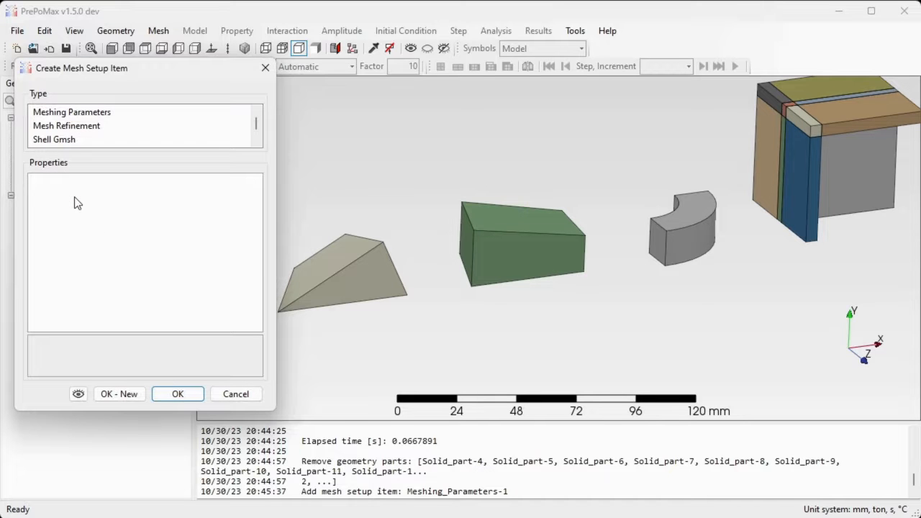
Step: Create Transfinite_Mesh-1 for the three solid parts without recombination
scroll(down, 3)
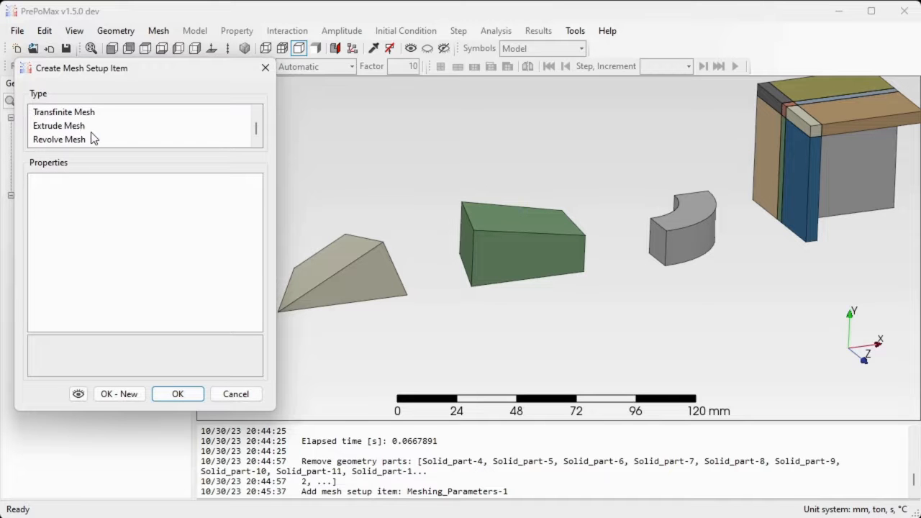
click(64, 138)
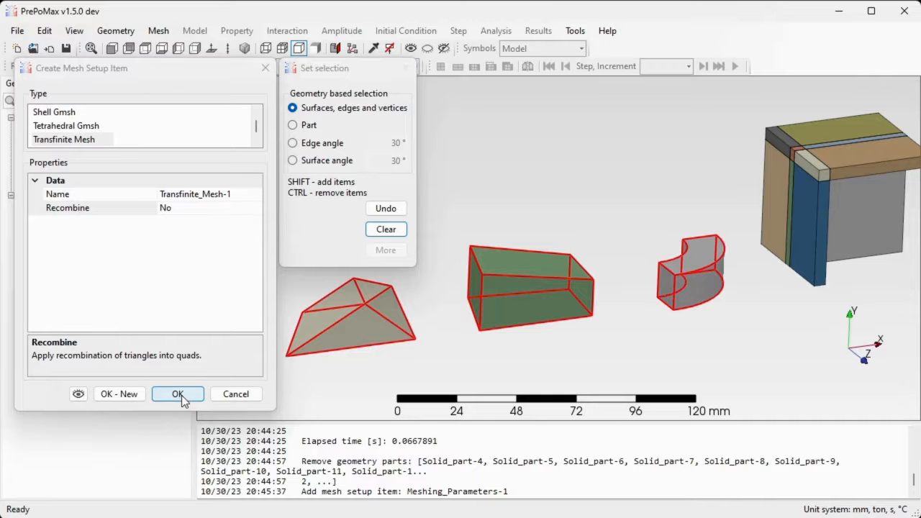
click(179, 394)
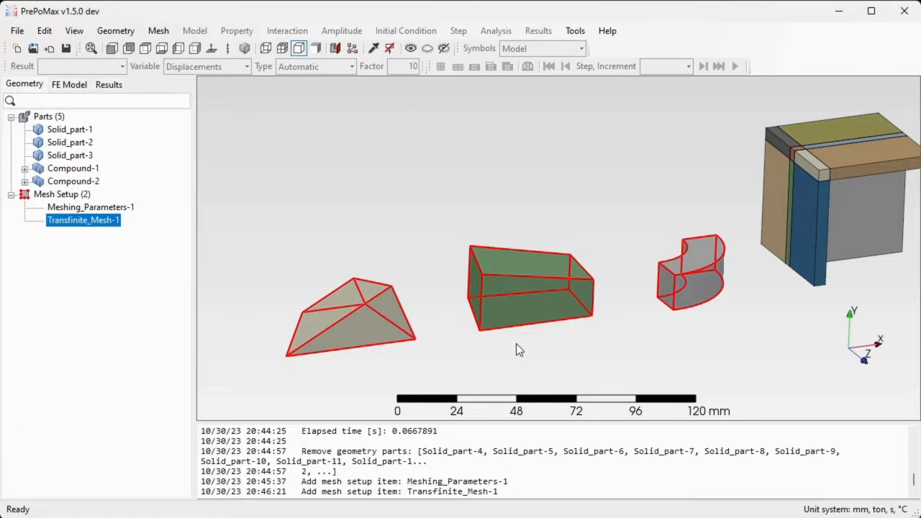
mouse_move(512, 354)
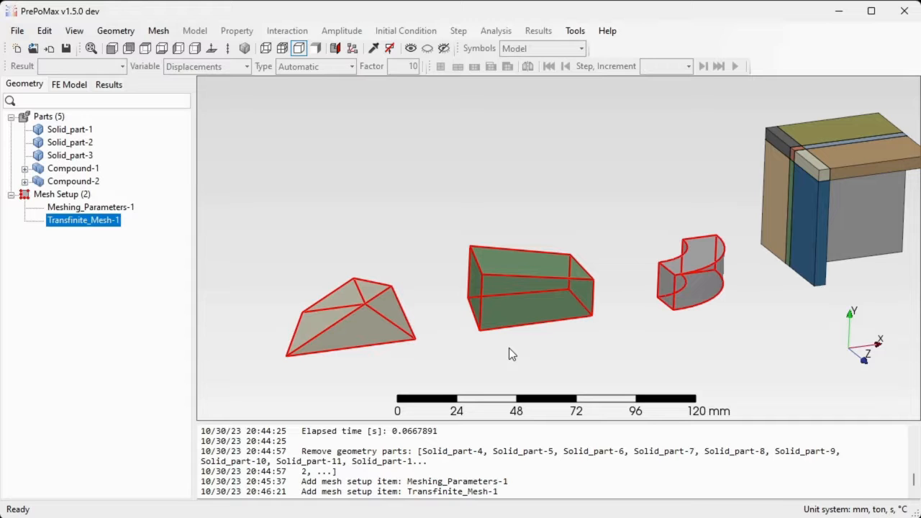
mouse_move(532, 350)
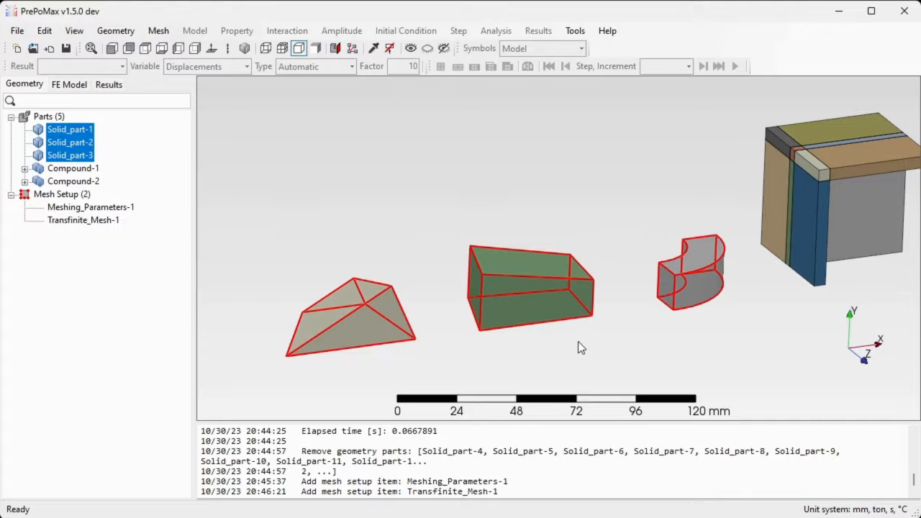
Step: Generate meshes for Solid_part-1 to 3, giving 931 nodes and 486 elements
right_click(531, 295)
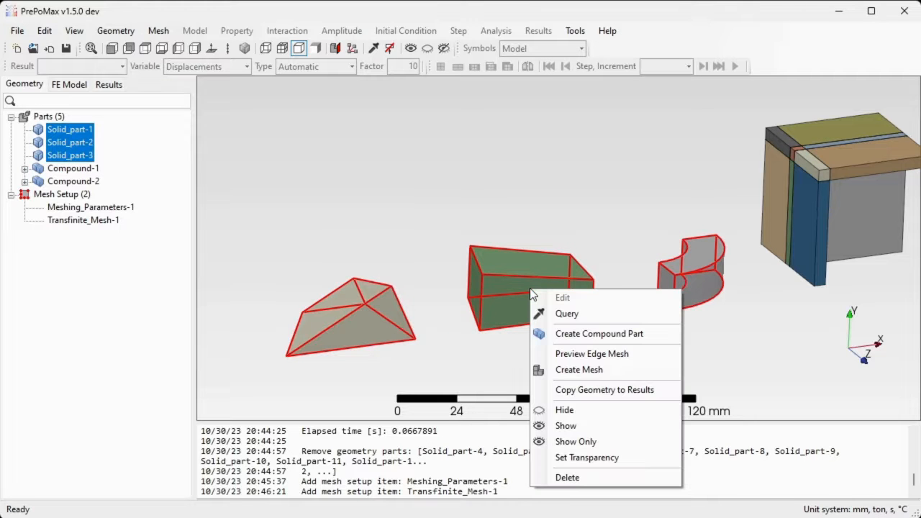
mouse_move(586, 376)
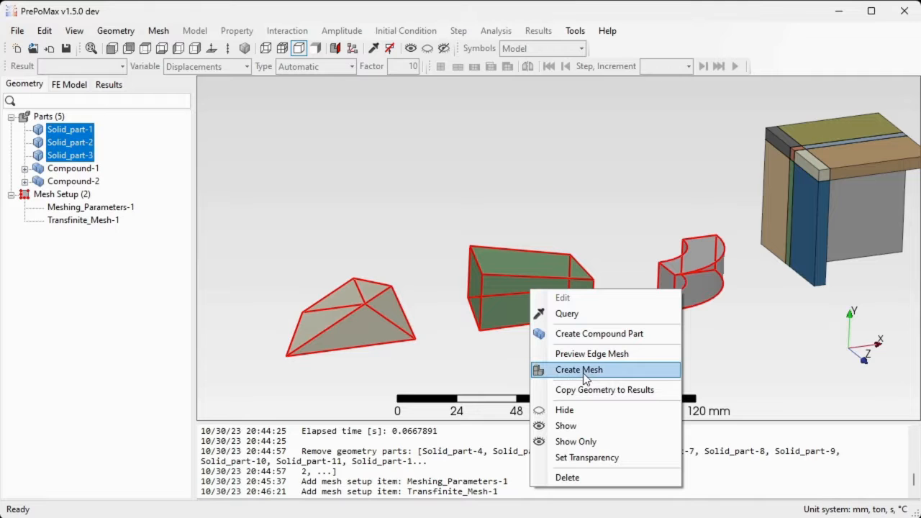
click(579, 368)
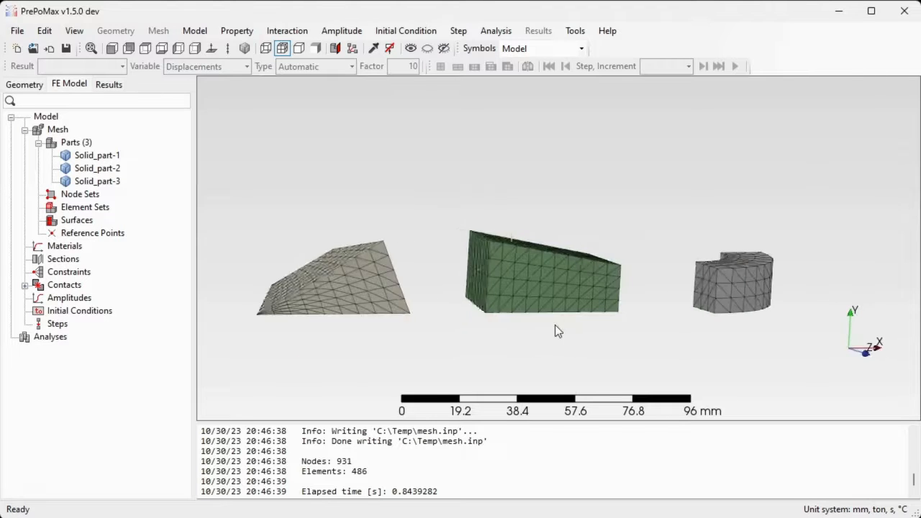
drag(558, 331, 443, 326)
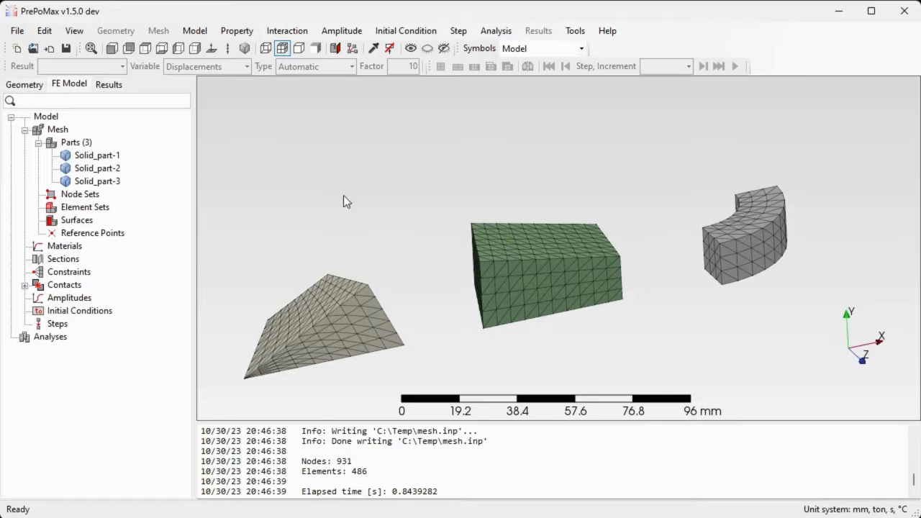
Step: Edit Transfinite_Mesh-1 to set Recombine to Yes
click(23, 83)
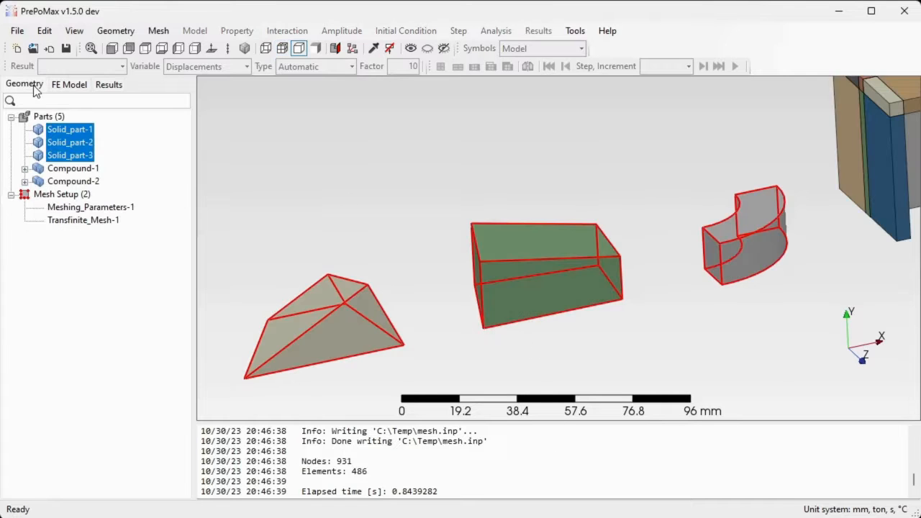
click(84, 218)
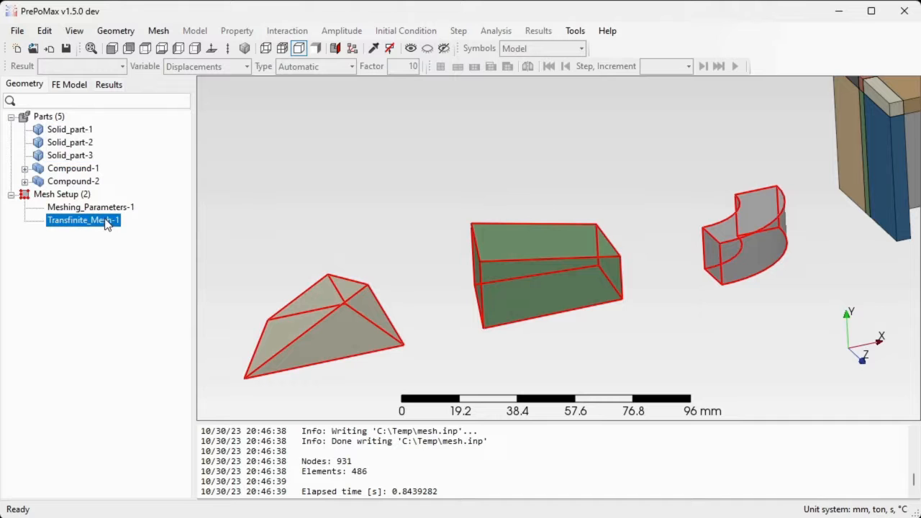
mouse_move(86, 228)
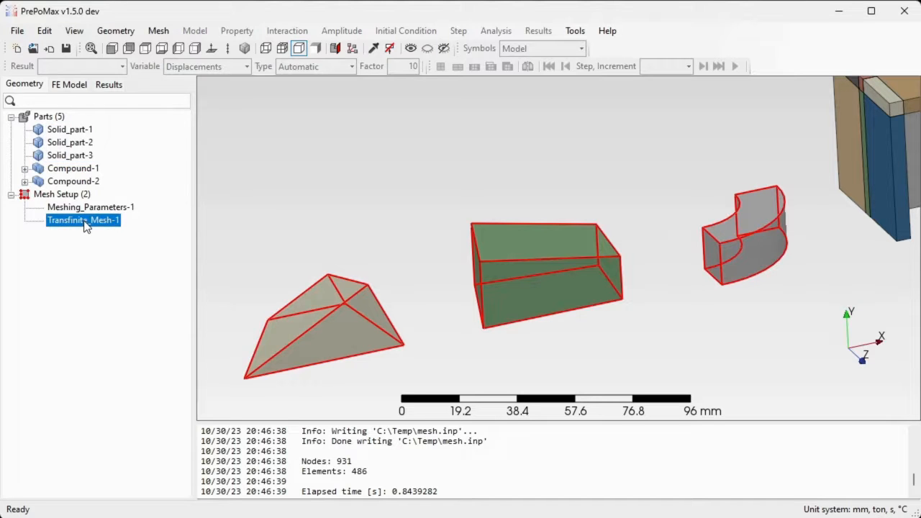
double_click(83, 220)
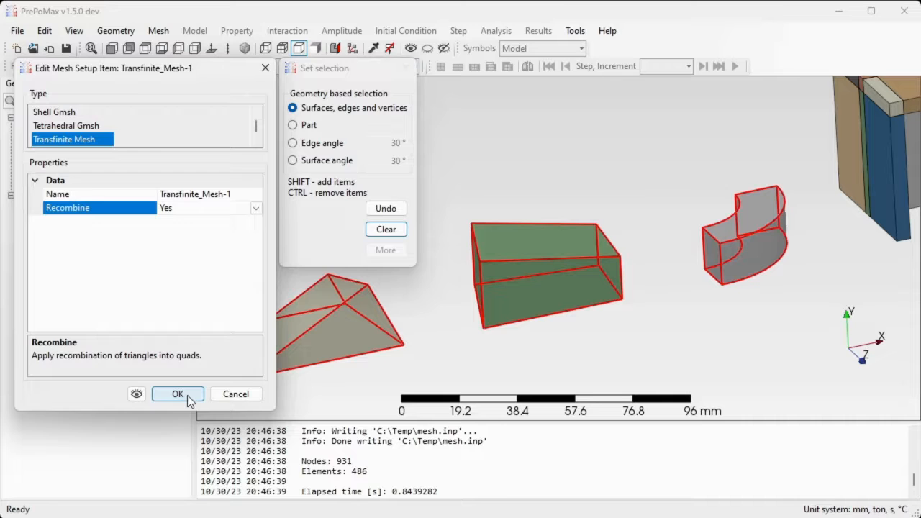
click(178, 394)
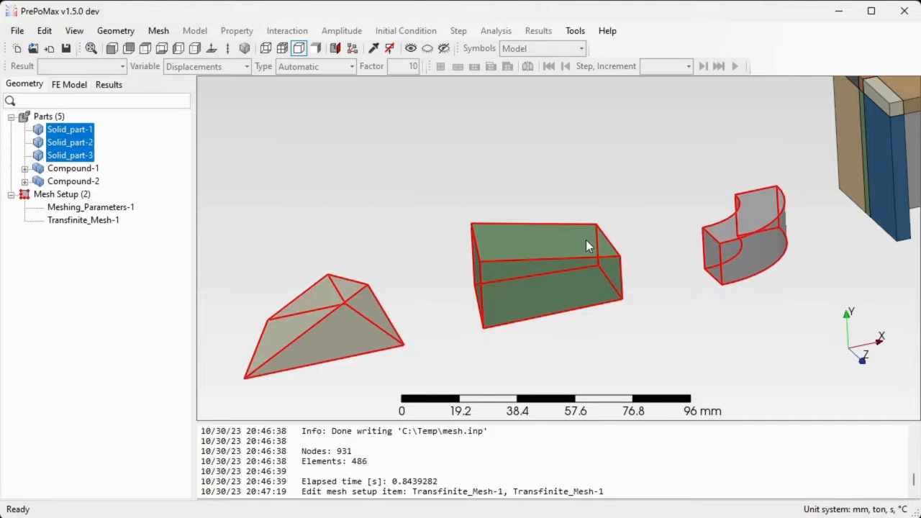
Step: Remesh the three solids with recombined hex elements, giving 544 nodes and 81 elements
right_click(587, 245)
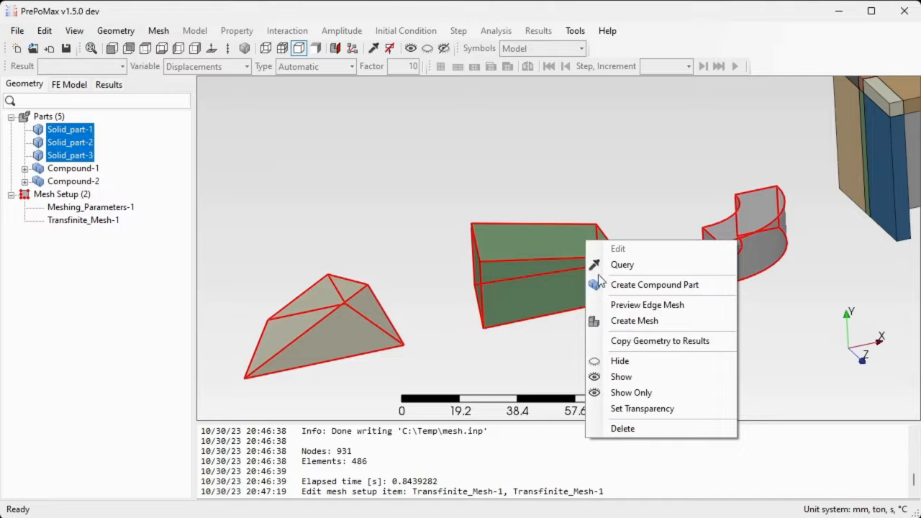
click(633, 319)
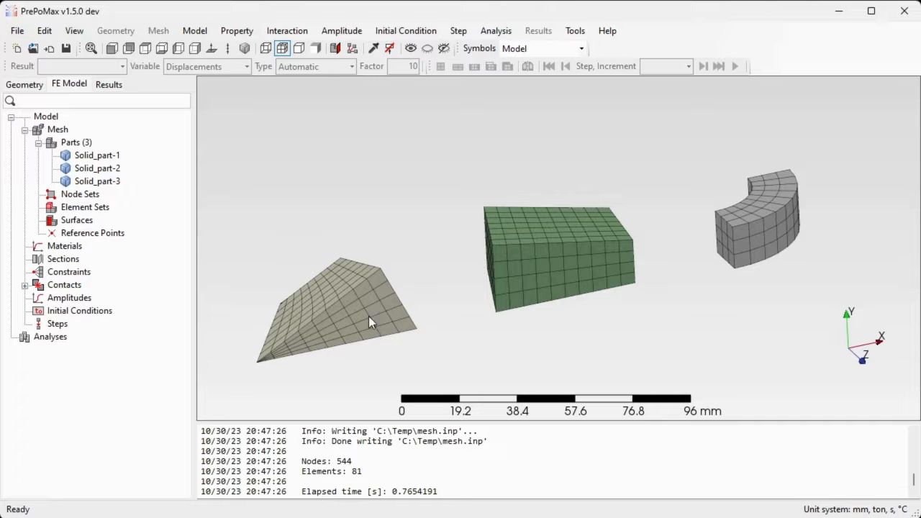
drag(367, 322, 659, 217)
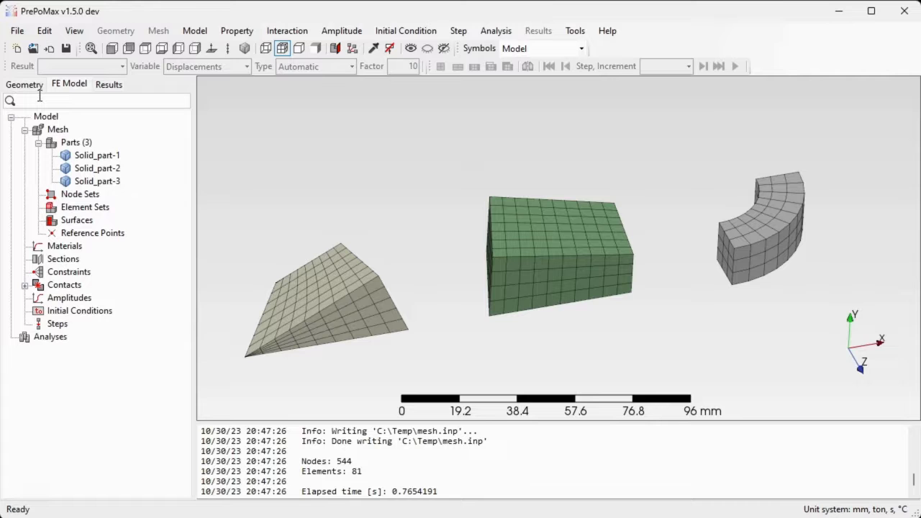
click(23, 84)
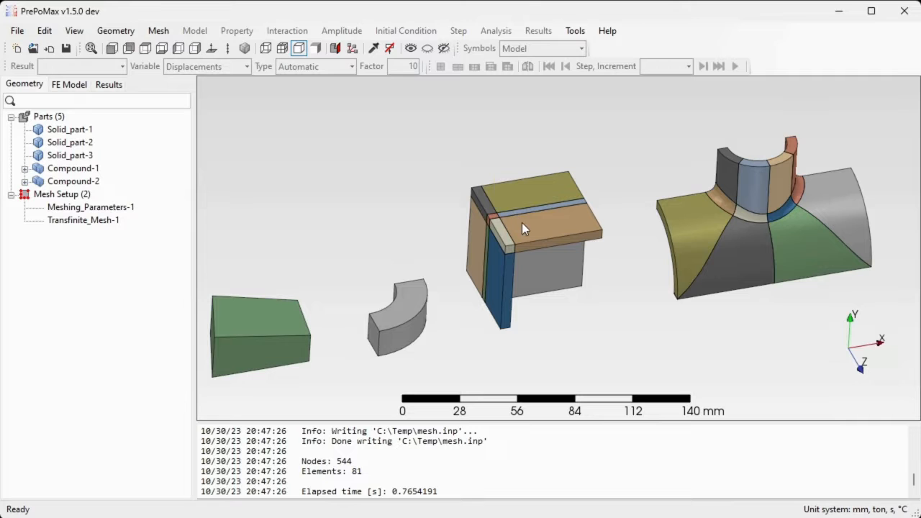
mouse_move(420, 212)
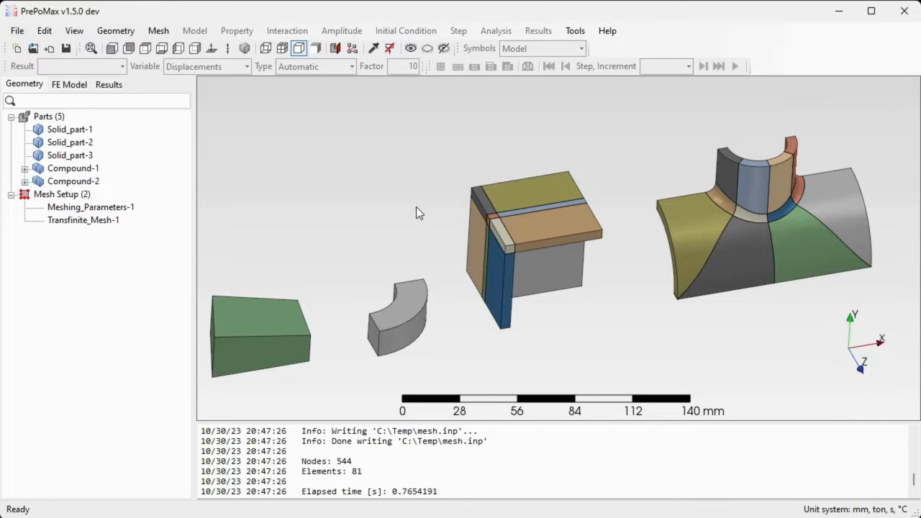
mouse_move(415, 207)
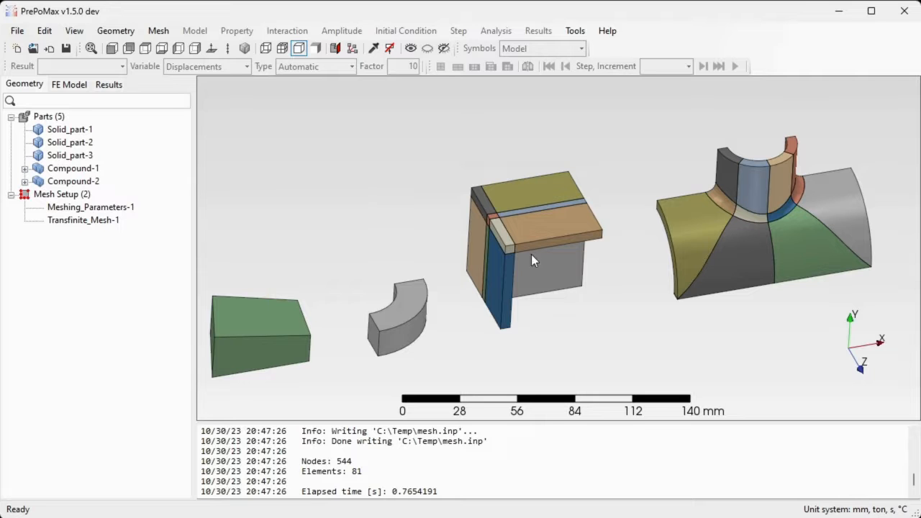
mouse_move(410, 213)
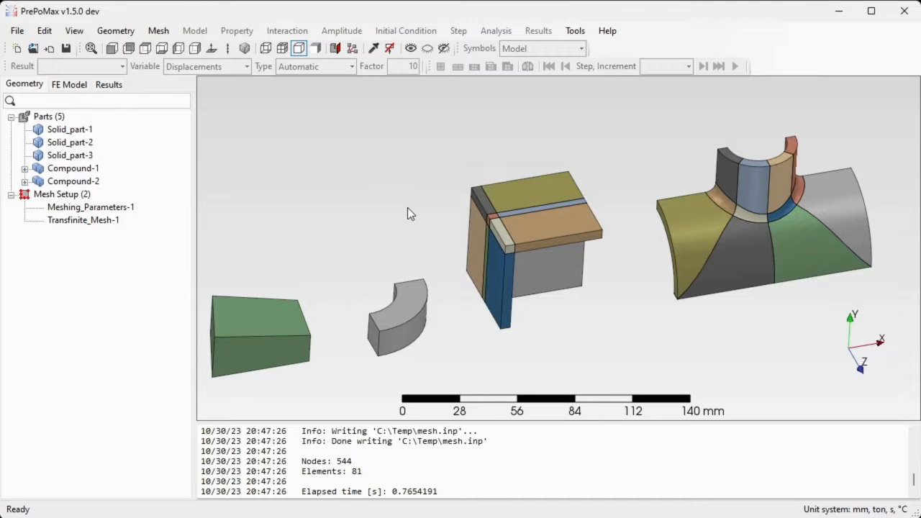
Step: Create Transfinite_Mesh-2 with recombination for Compound-1 and Compound-2
click(60, 195)
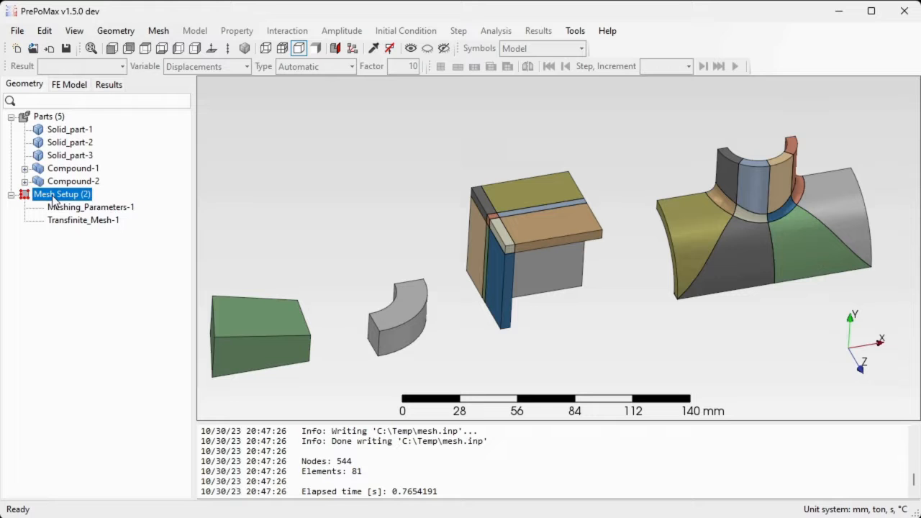
mouse_move(79, 204)
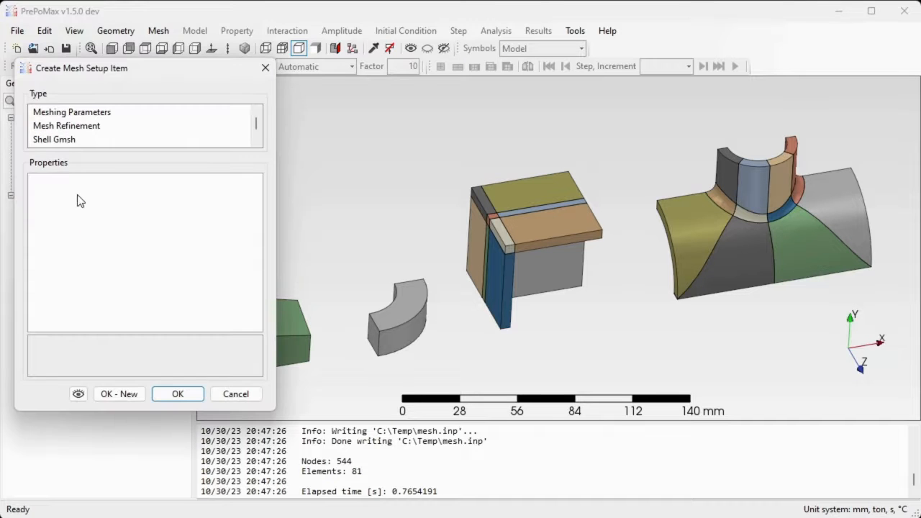
click(63, 138)
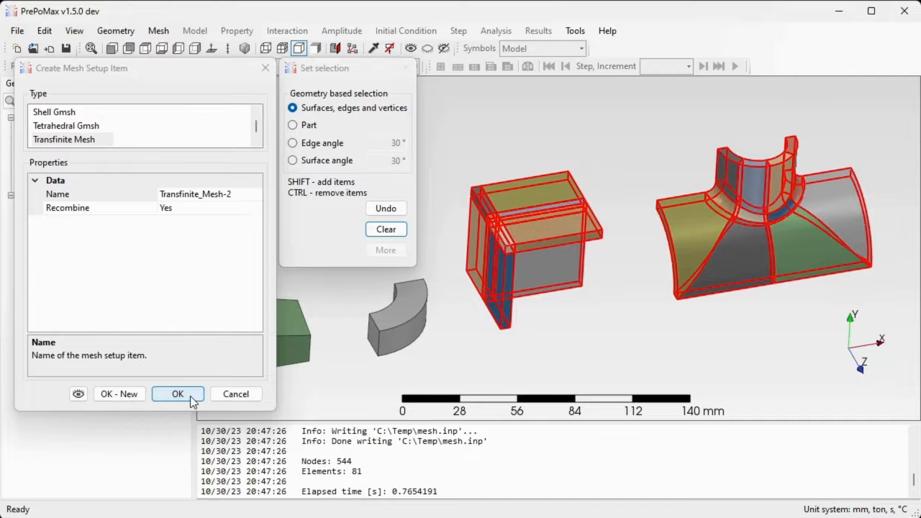
click(178, 394)
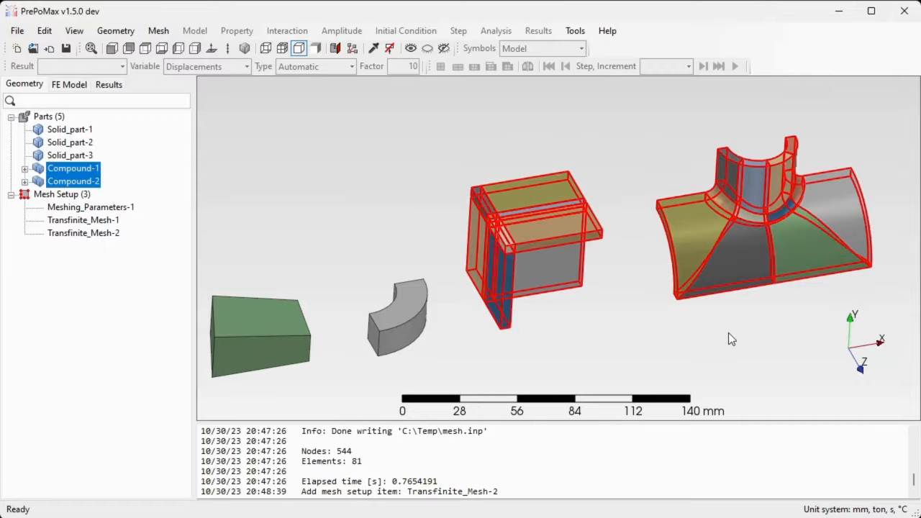
right_click(763, 215)
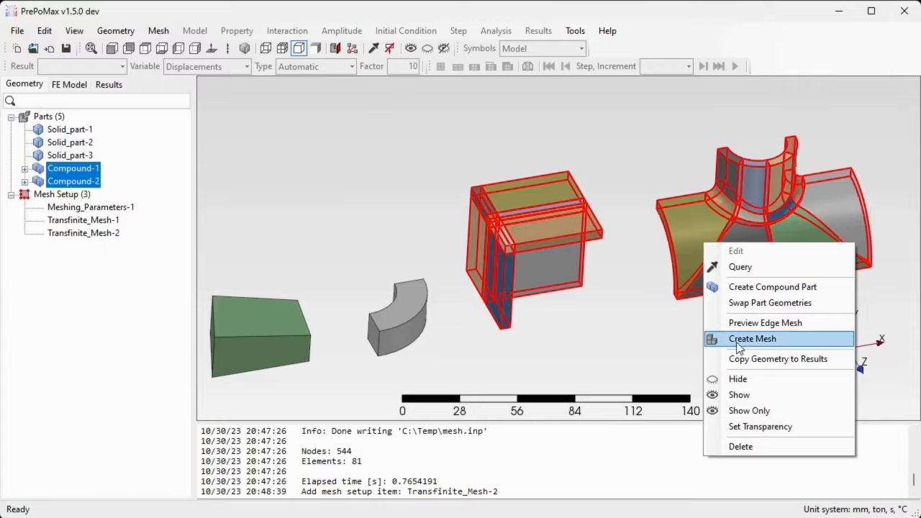
Step: Mesh Compound-1 and Compound-2, giving 3912 nodes and 448 elements, and reveal the meshed parts list
click(751, 338)
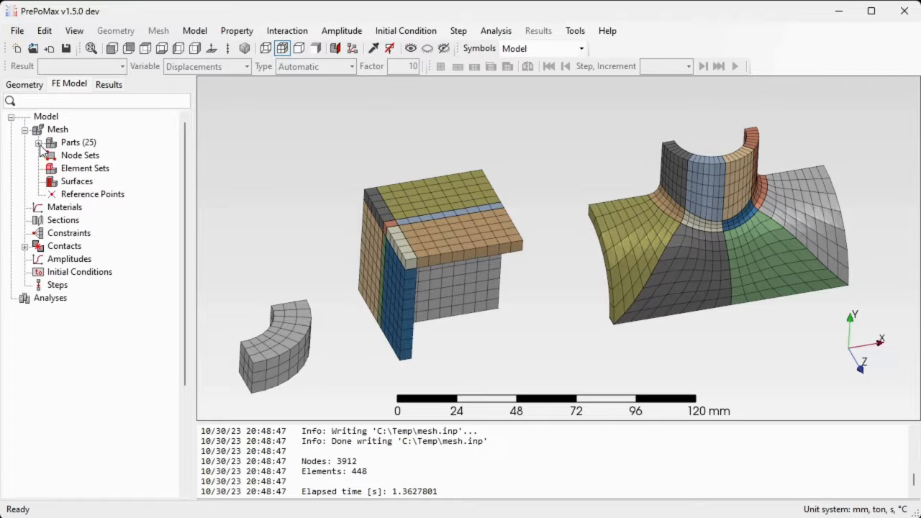
click(40, 142)
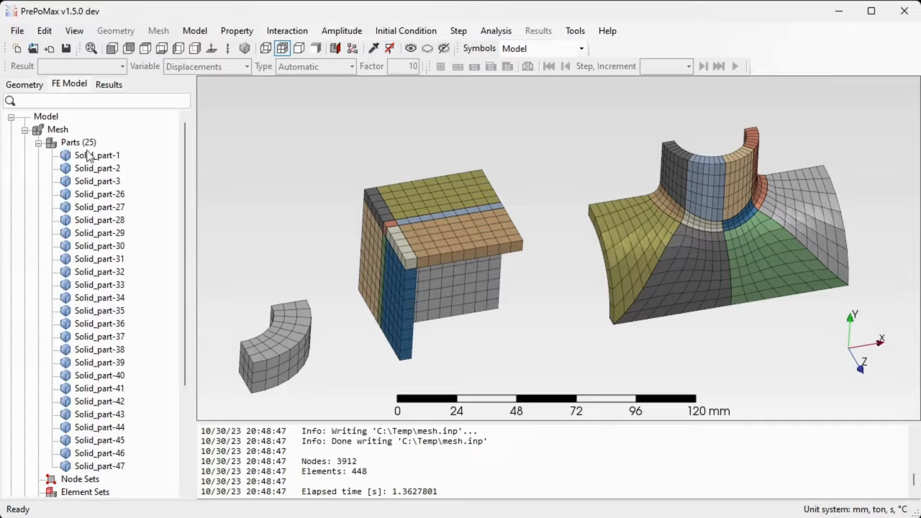
click(77, 142)
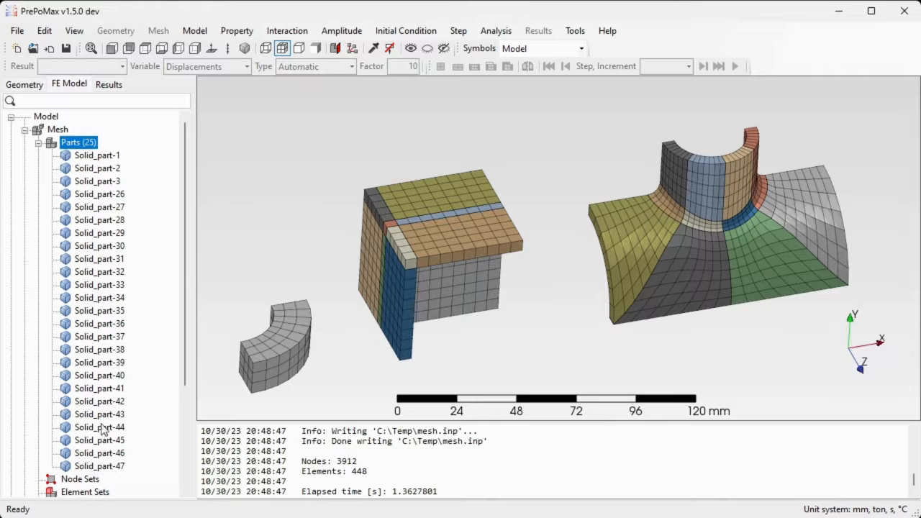
mouse_move(523, 334)
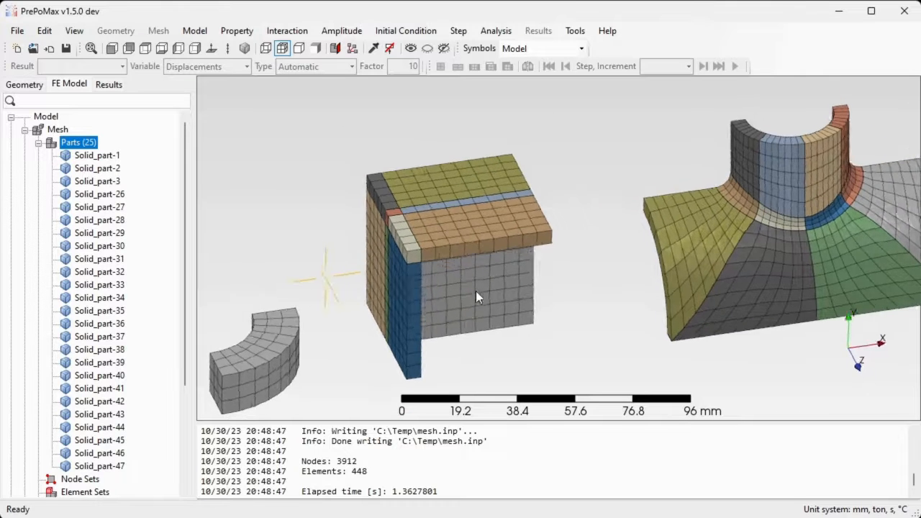
drag(475, 295, 403, 219)
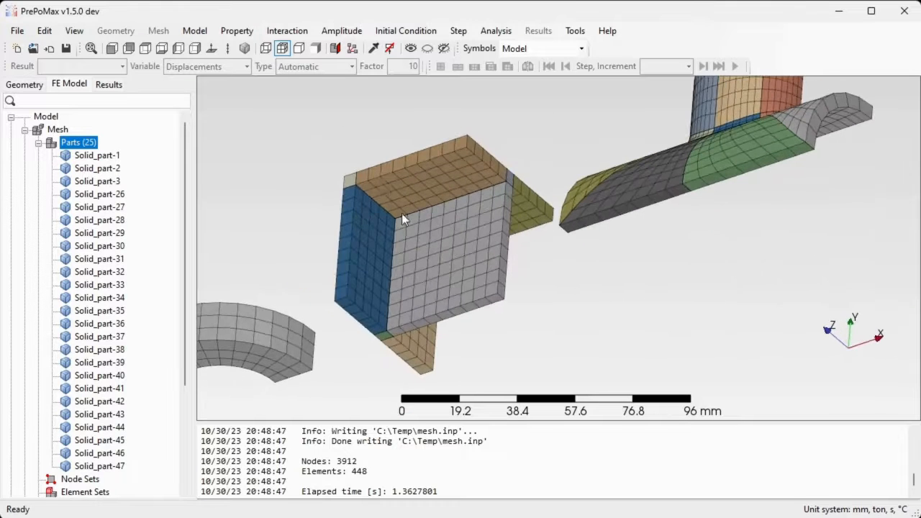
scroll(up, 3)
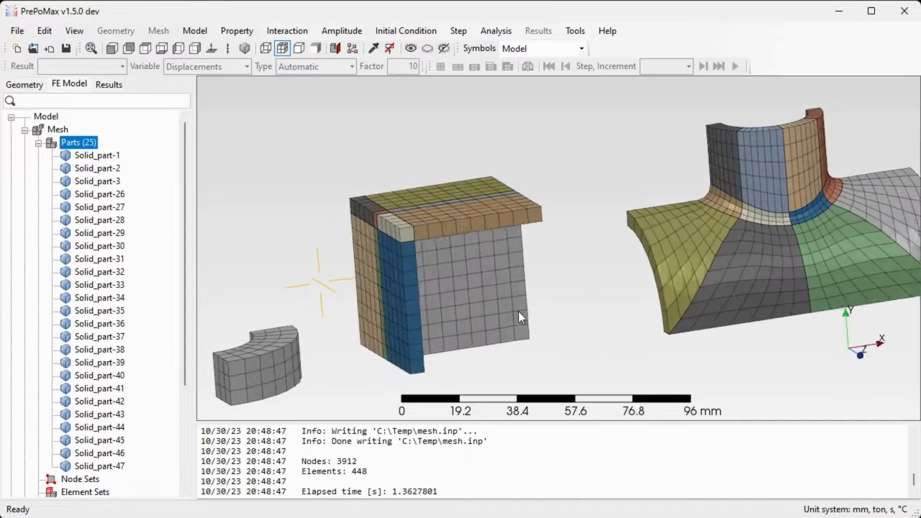
drag(520, 317, 507, 333)
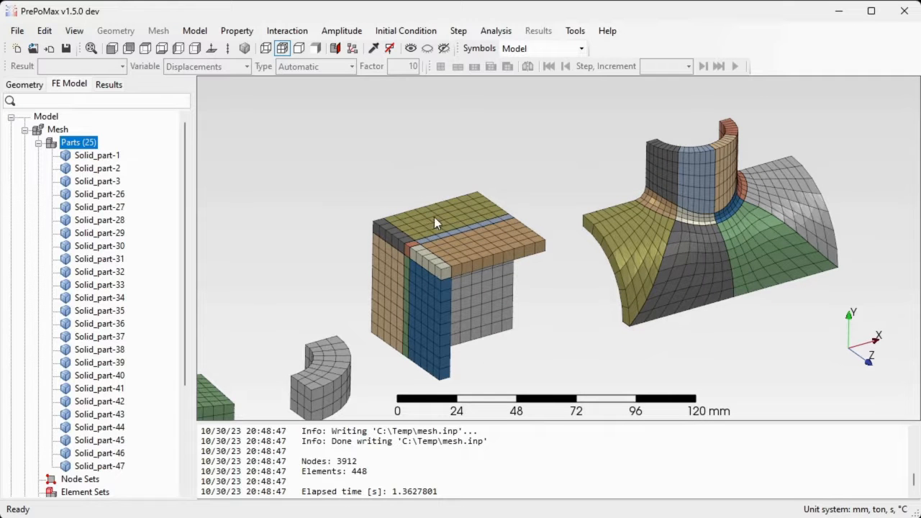
mouse_move(561, 298)
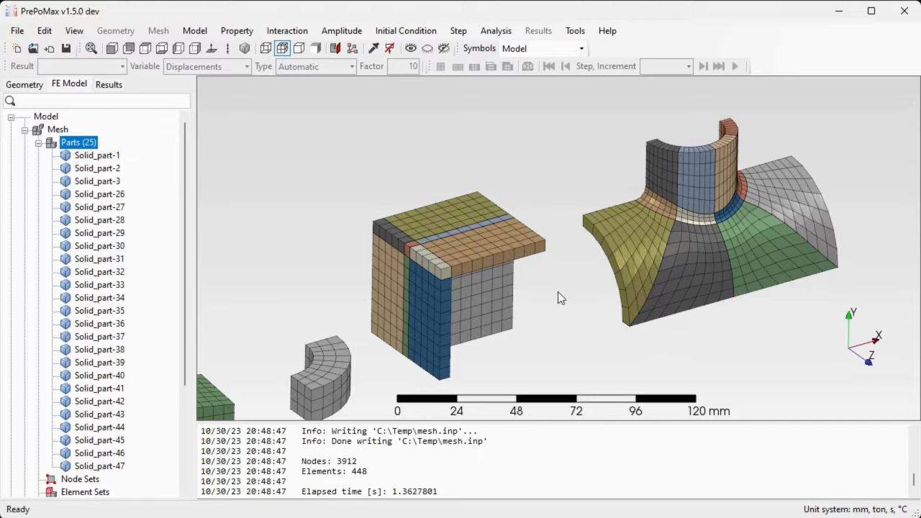
mouse_move(564, 296)
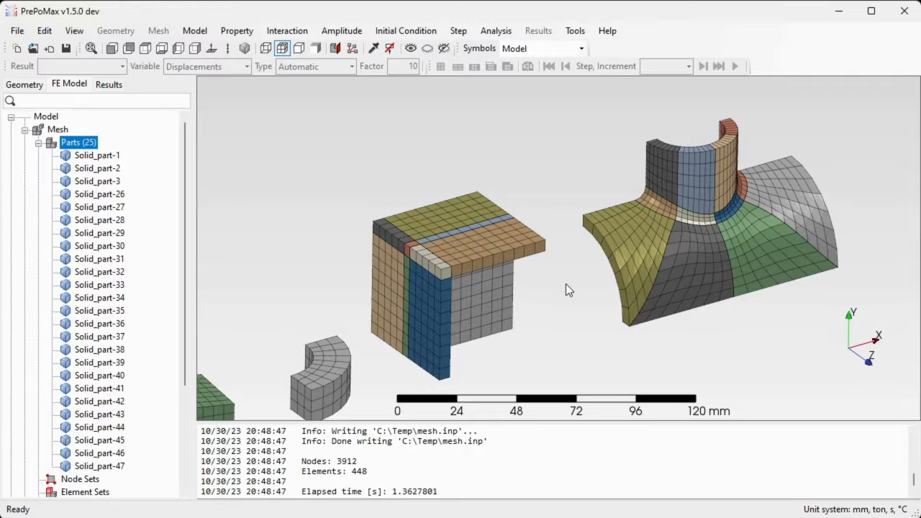
mouse_move(574, 279)
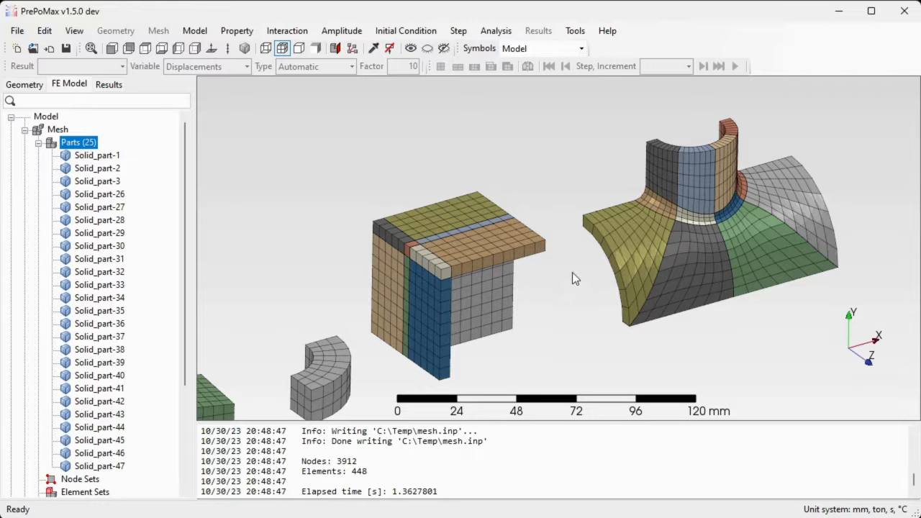
mouse_move(568, 280)
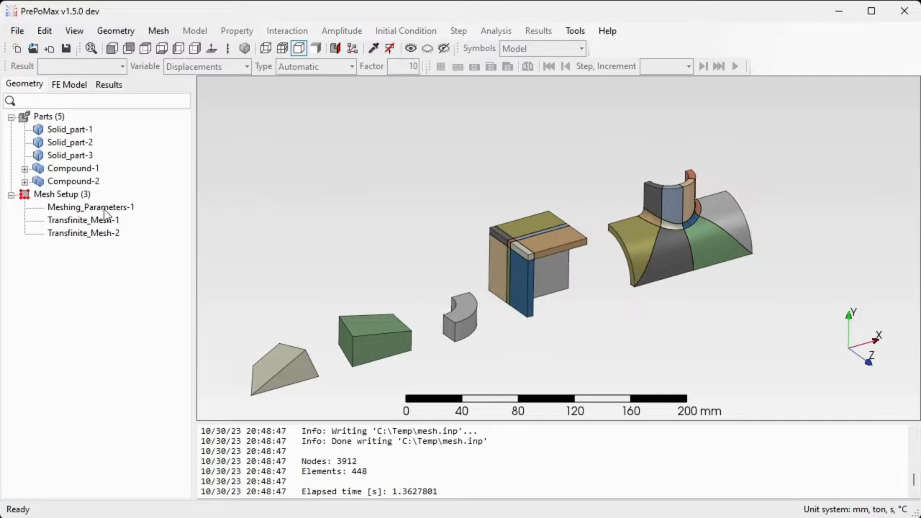
Step: Edit Meshing_Parameters-1 to Advanced mesh settings with Merge compound parts set to Yes
click(89, 207)
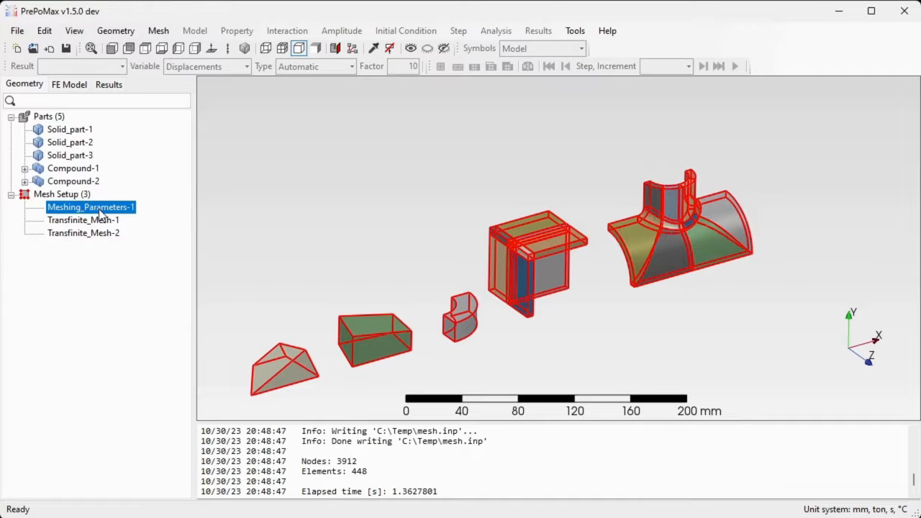
double_click(89, 207)
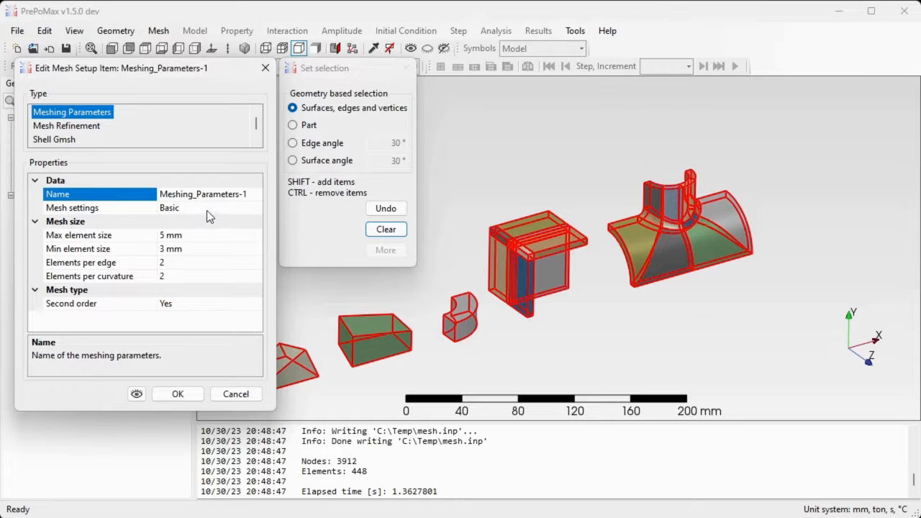
click(98, 207)
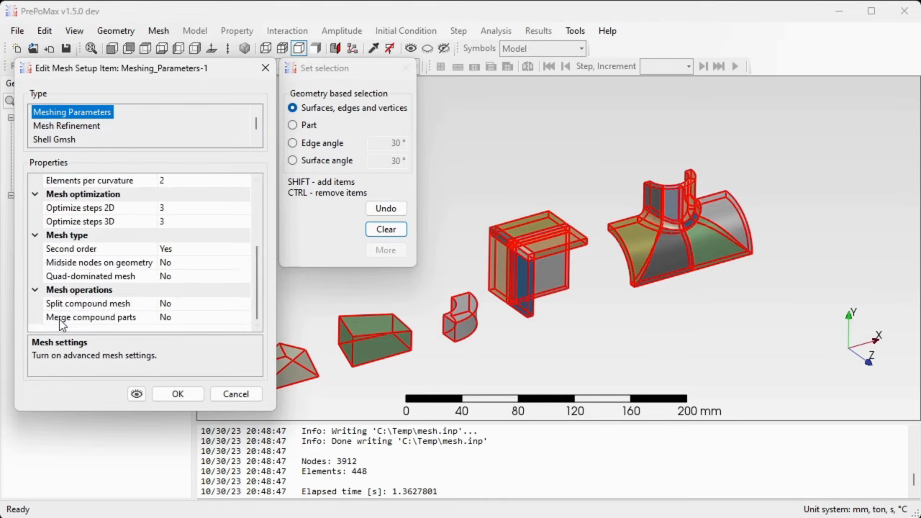
click(91, 318)
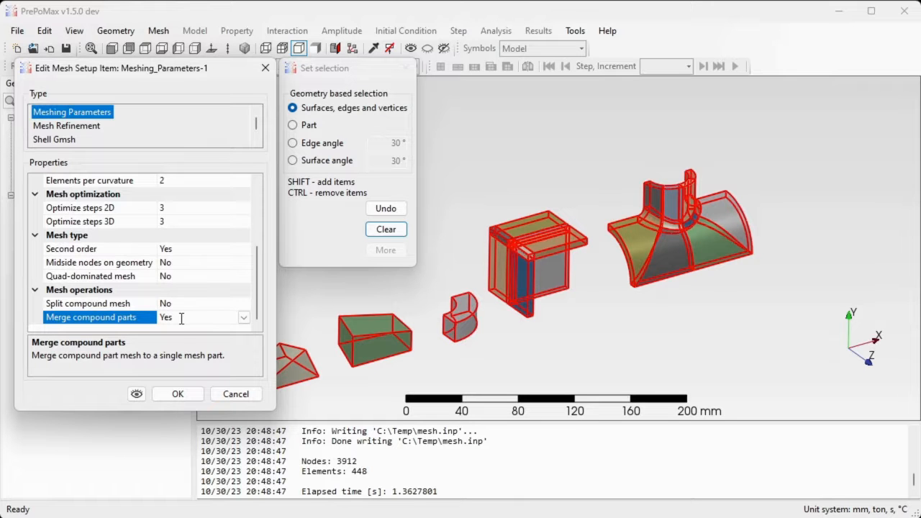
click(179, 394)
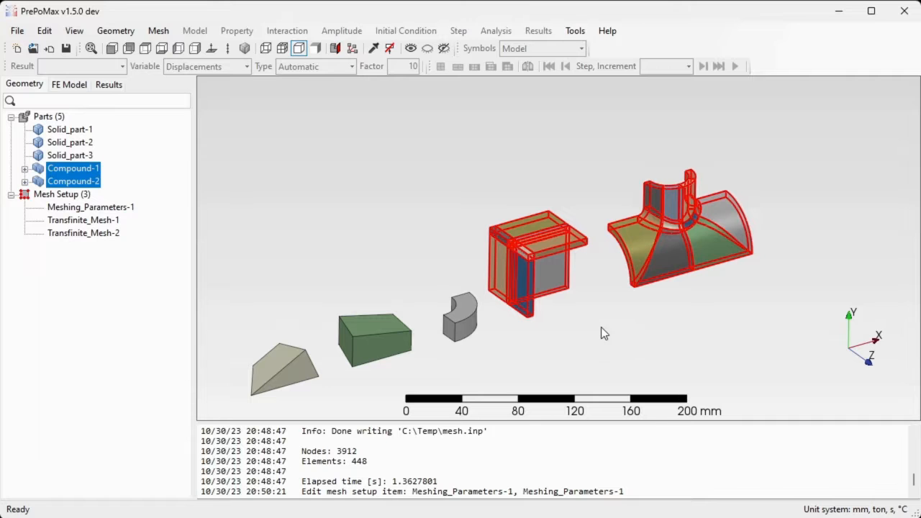
mouse_move(552, 253)
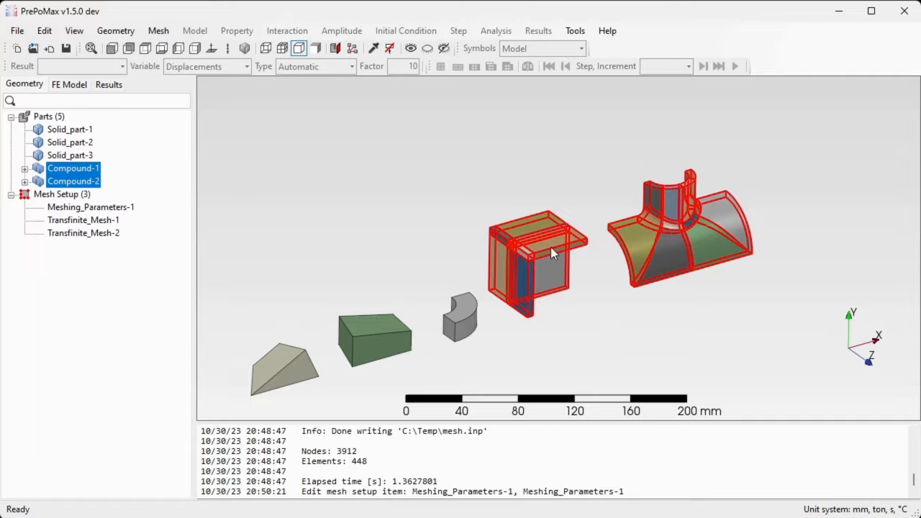
Step: Remesh the two compound parts as merged mesh parts, now 3359 nodes and 448 elements
right_click(549, 252)
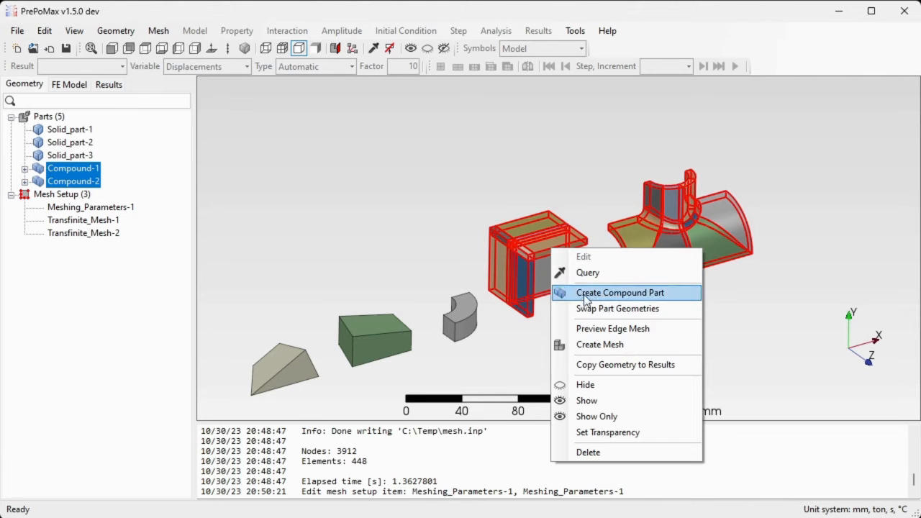
mouse_move(610, 350)
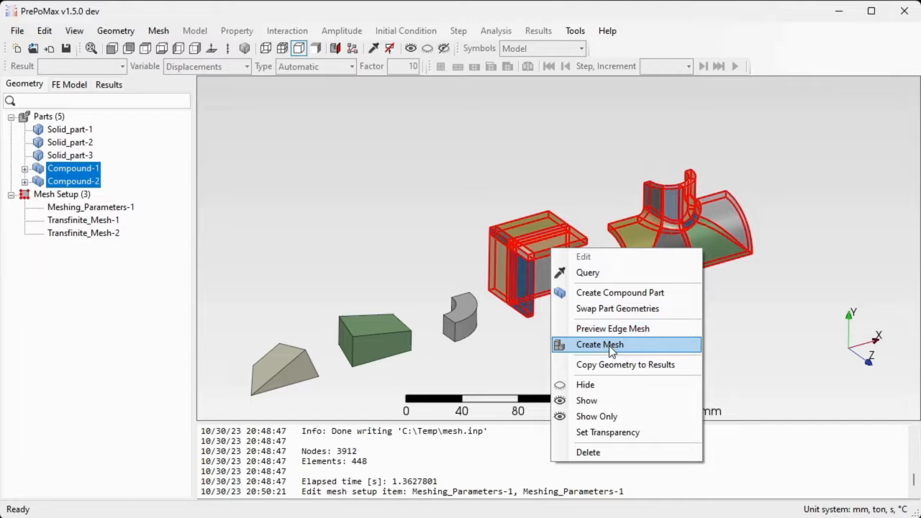
click(598, 343)
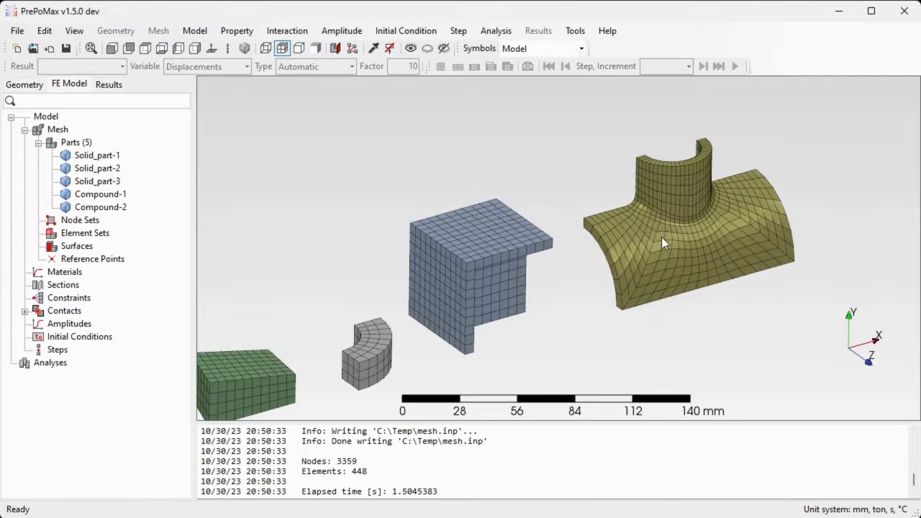
click(100, 192)
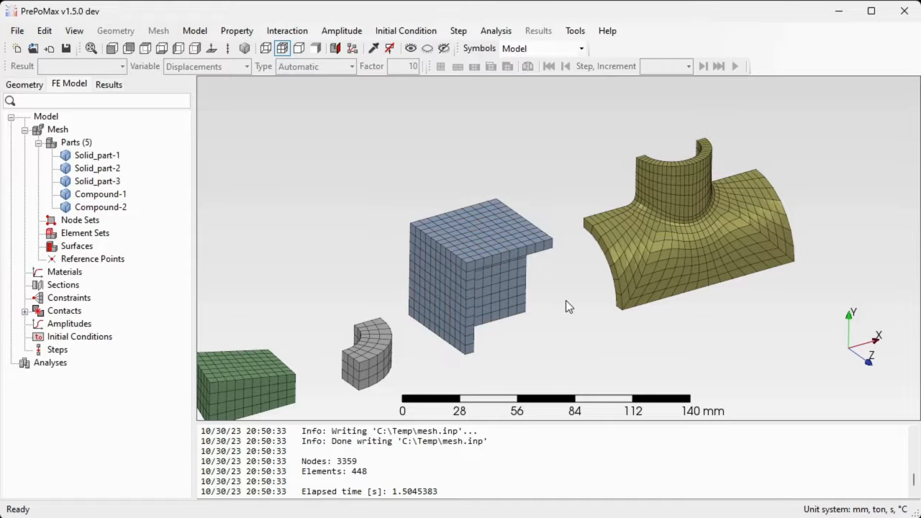
drag(568, 305, 535, 285)
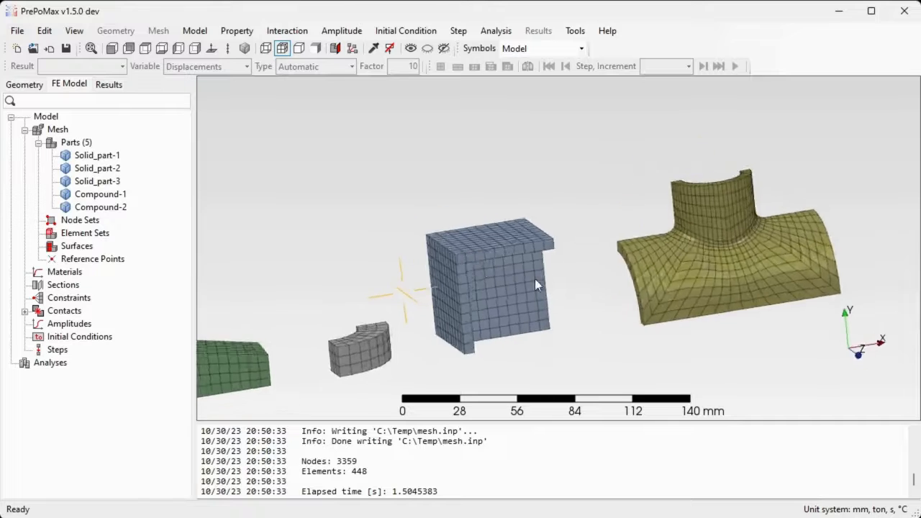
drag(535, 285, 363, 190)
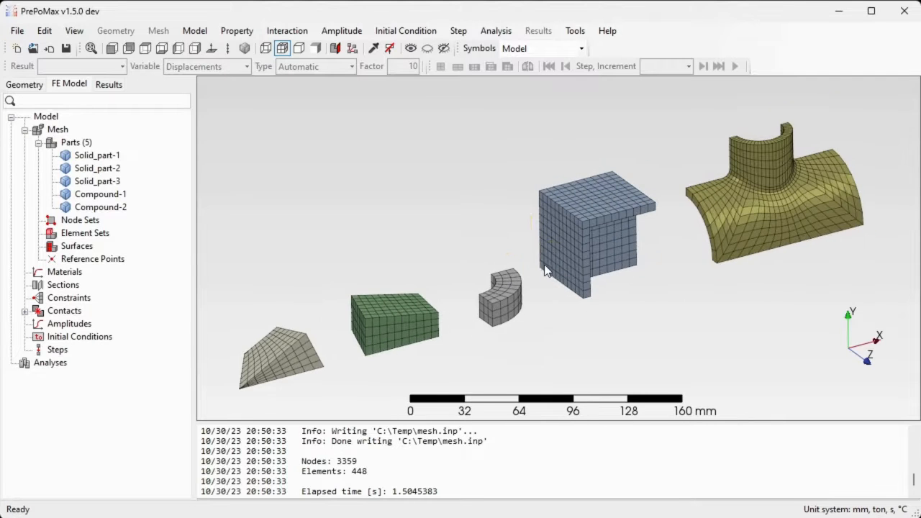
drag(544, 270, 624, 193)
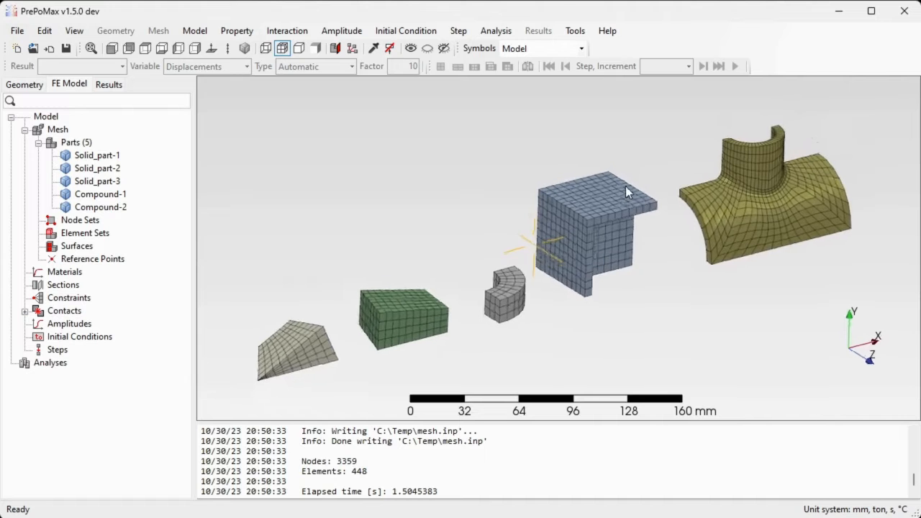